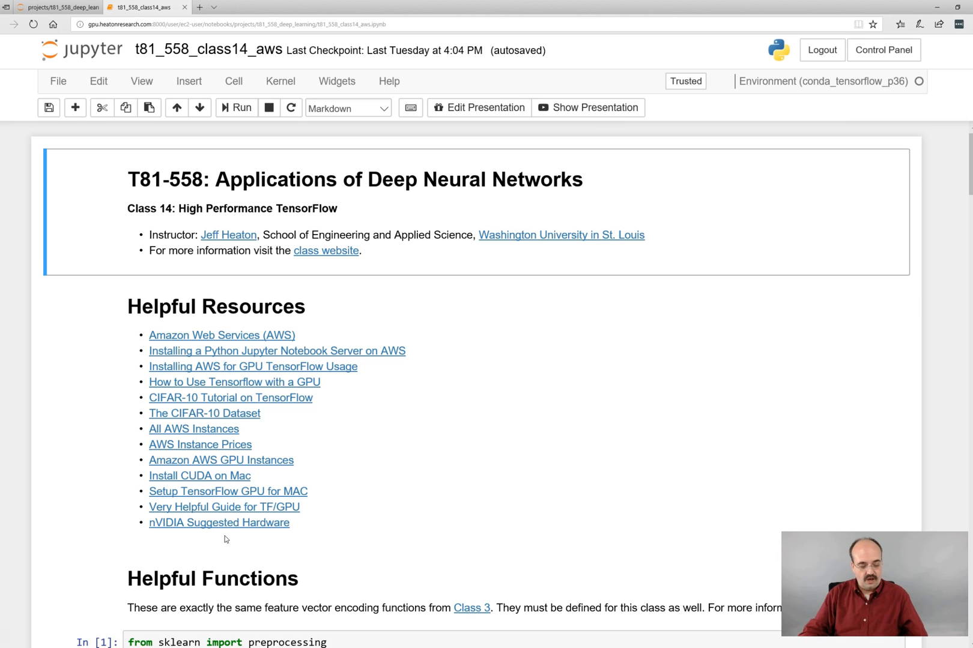
{"action": "mouse_move", "coordinate": [267, 552]}
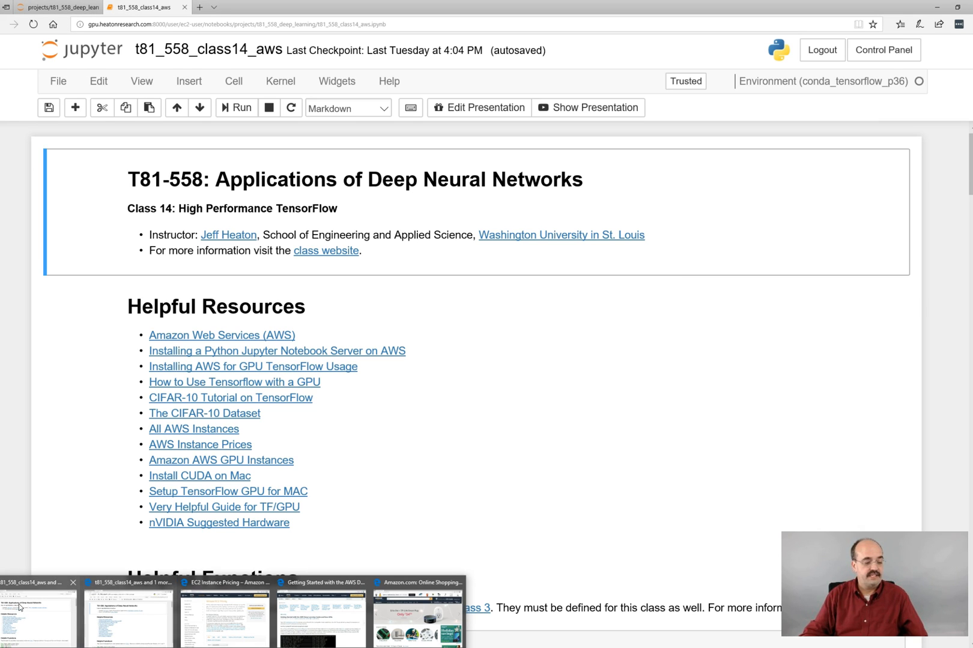
Step: Switch to the heatonresearch class 14 notebook window and begin editing its address
{"action": "left_click", "coordinate": [55, 8]}
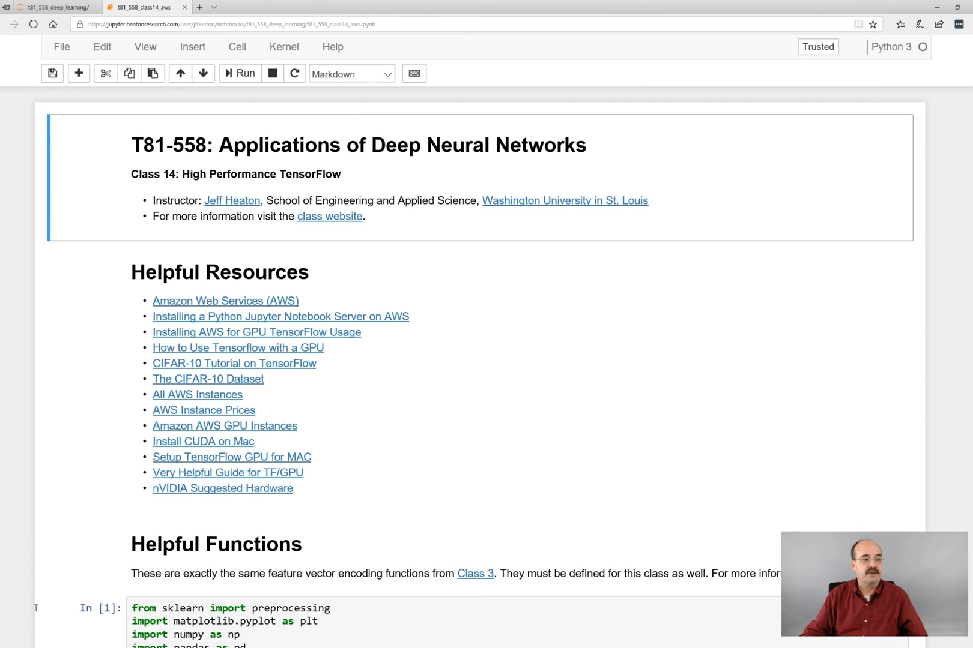
{"action": "mouse_move", "coordinate": [216, 512]}
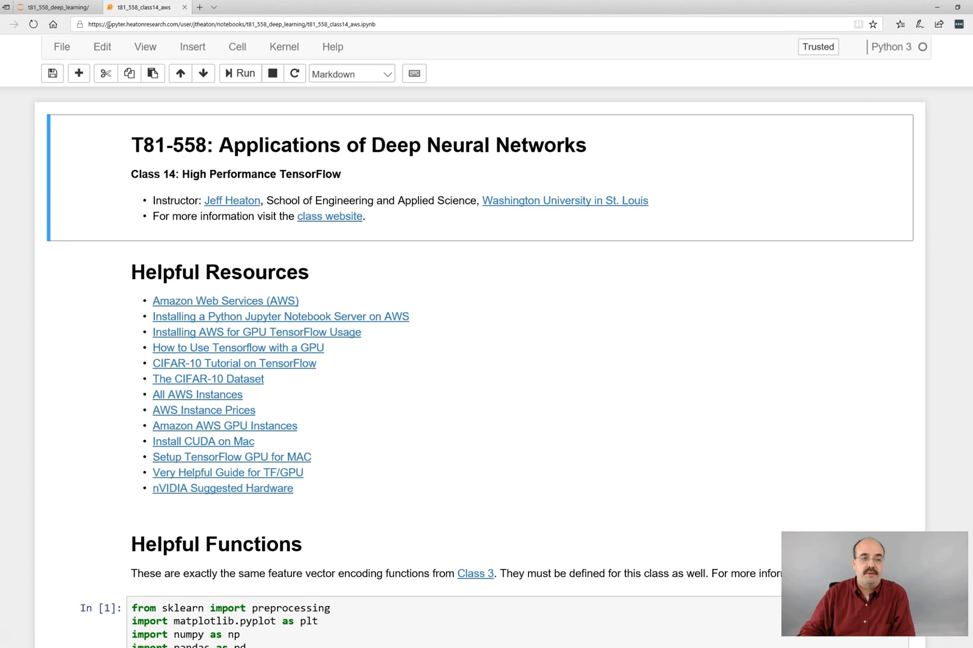
{"action": "left_click", "coordinate": [248, 24]}
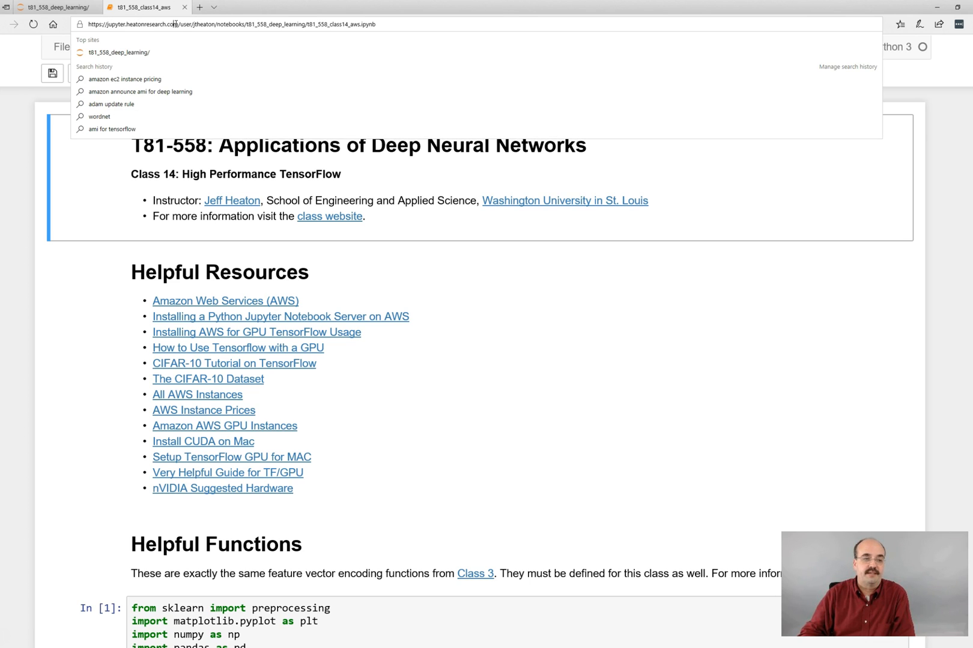
Step: Select the server host name in the address bar to replace it with the EC2 pricing URL
{"action": "double_click", "coordinate": [134, 24]}
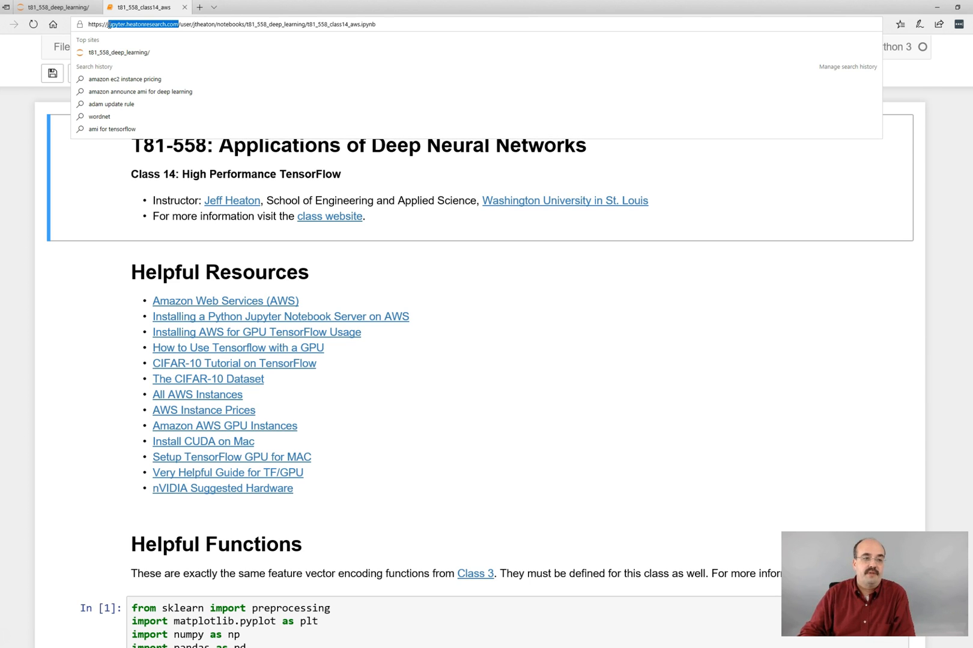
{"action": "mouse_move", "coordinate": [379, 128]}
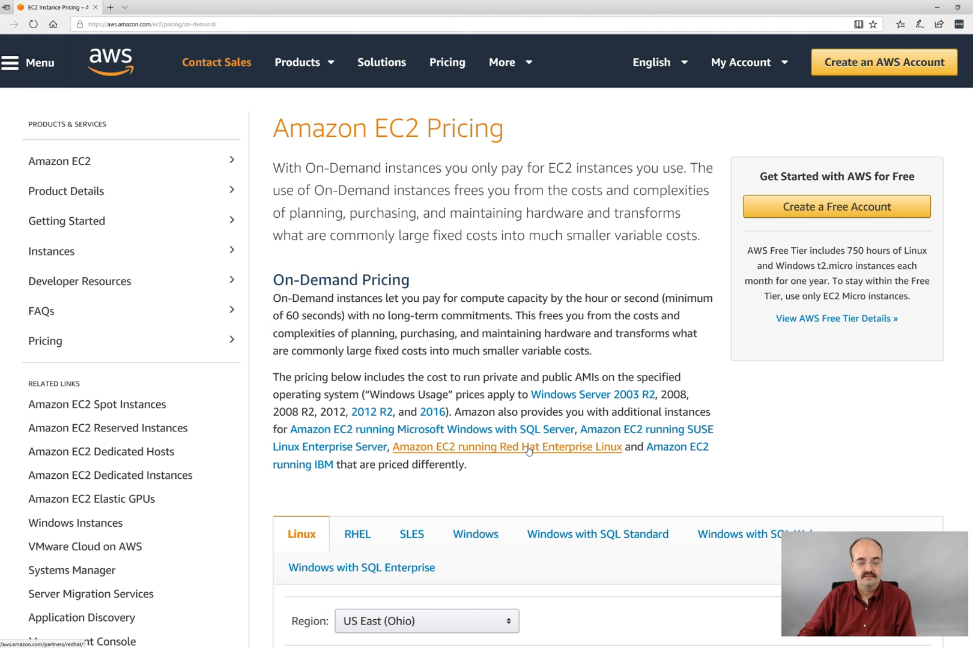
{"action": "mouse_move", "coordinate": [586, 453]}
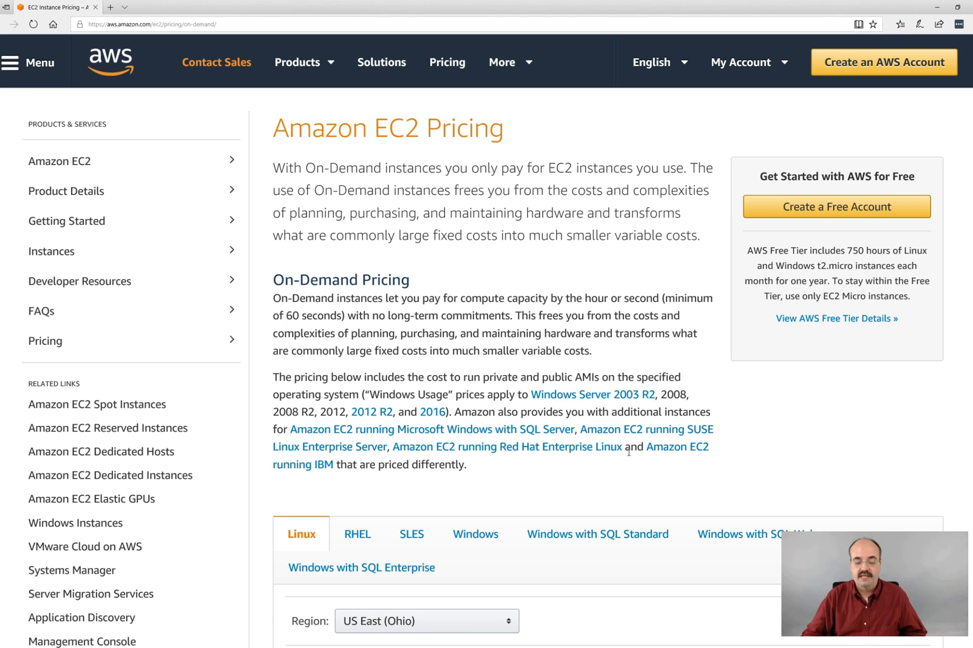
Step: Scroll down to the US East (Ohio) Linux price table with the t2.large $0.0928 row
{"action": "scroll", "scroll_direction": "down", "scroll_amount": 3}
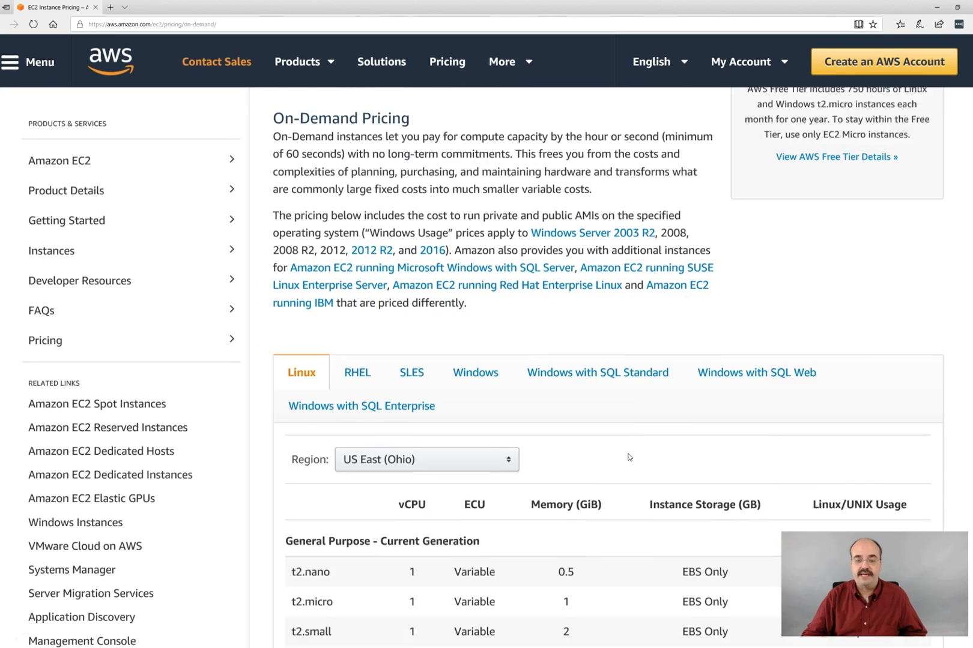
{"action": "scroll", "scroll_direction": "down", "scroll_amount": 3}
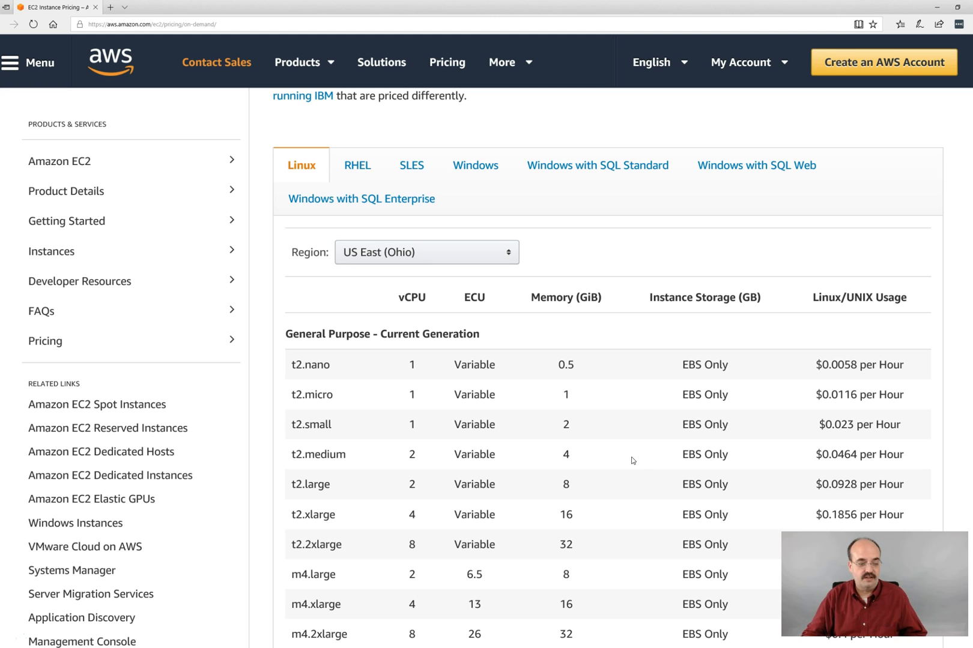
{"action": "mouse_move", "coordinate": [616, 506]}
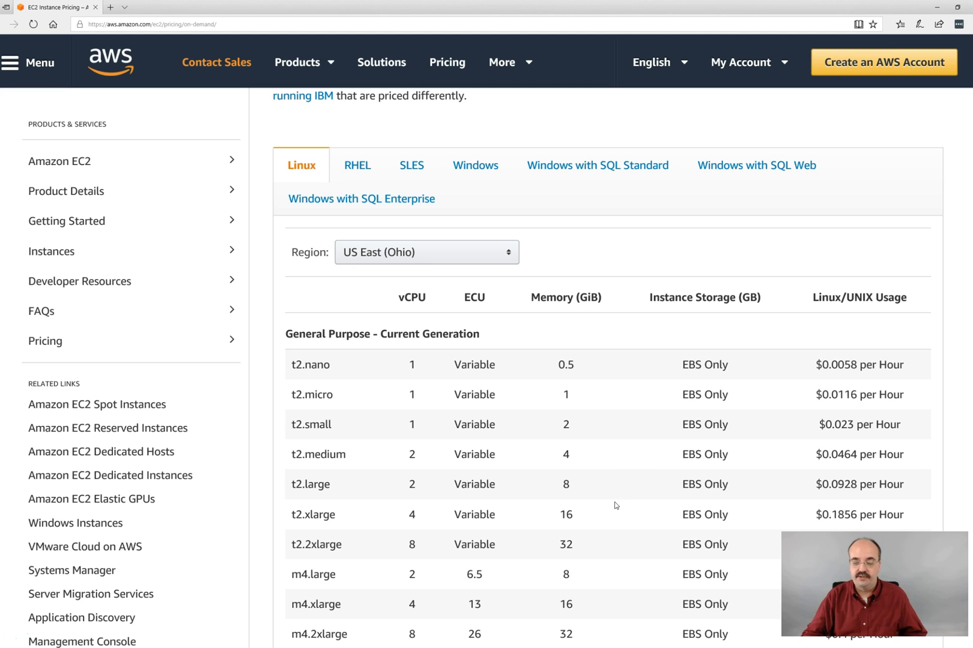
{"action": "mouse_move", "coordinate": [292, 489]}
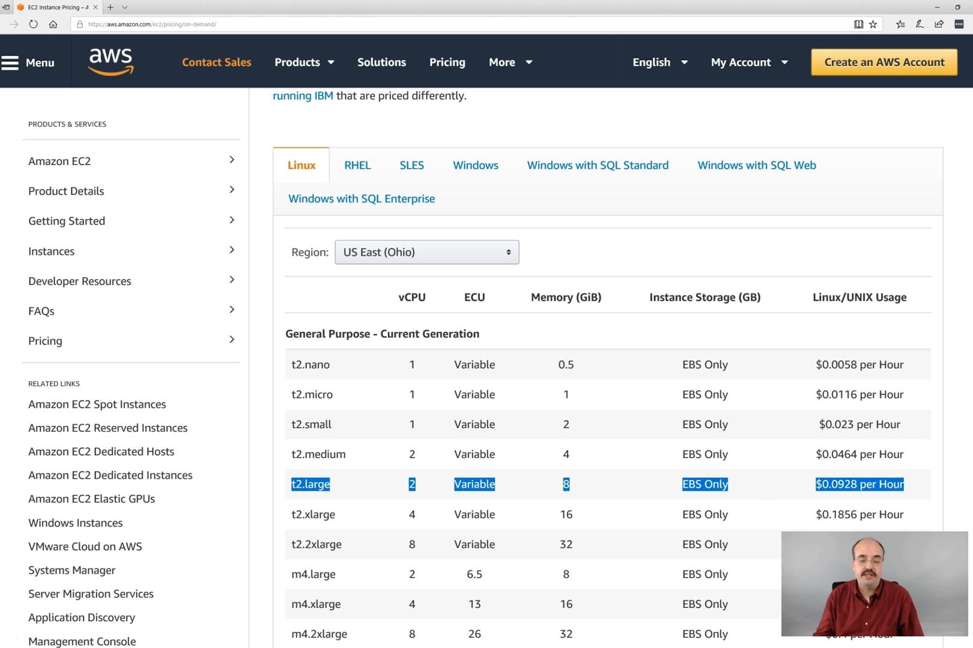
{"action": "mouse_move", "coordinate": [418, 495]}
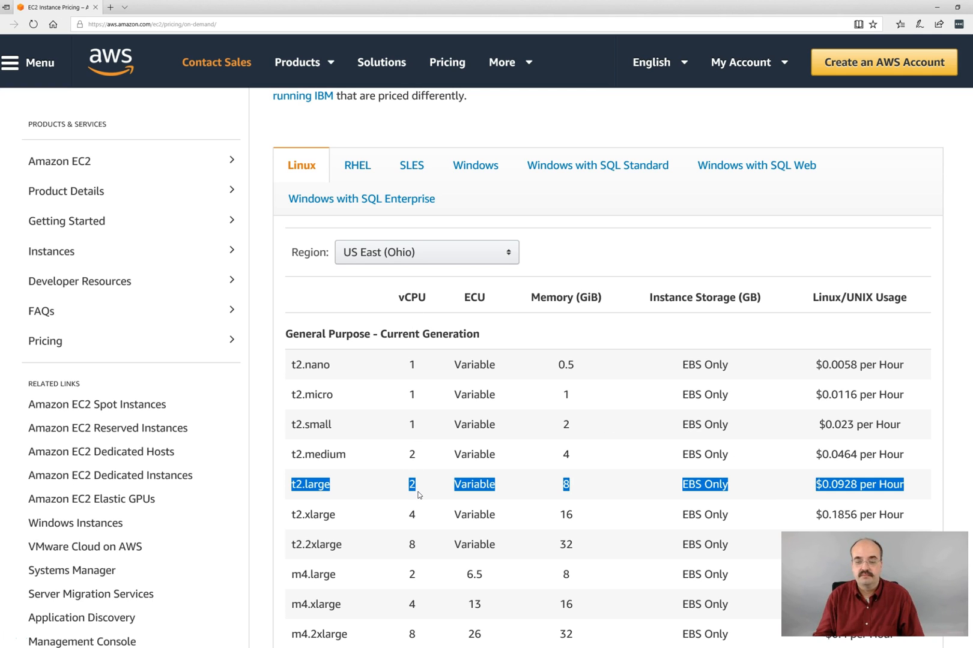
{"action": "mouse_move", "coordinate": [565, 489]}
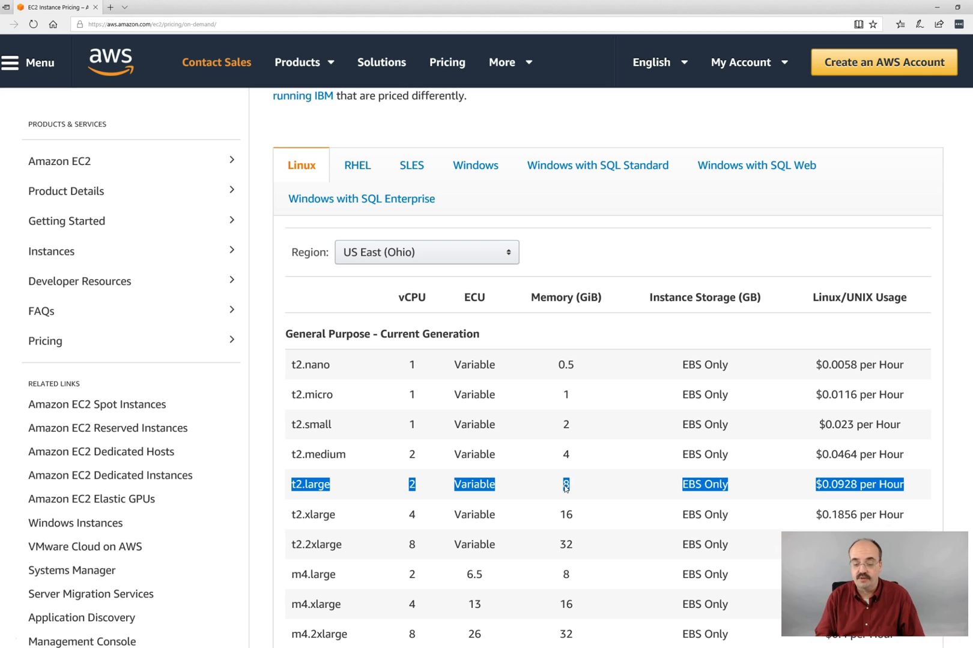
{"action": "mouse_move", "coordinate": [682, 481]}
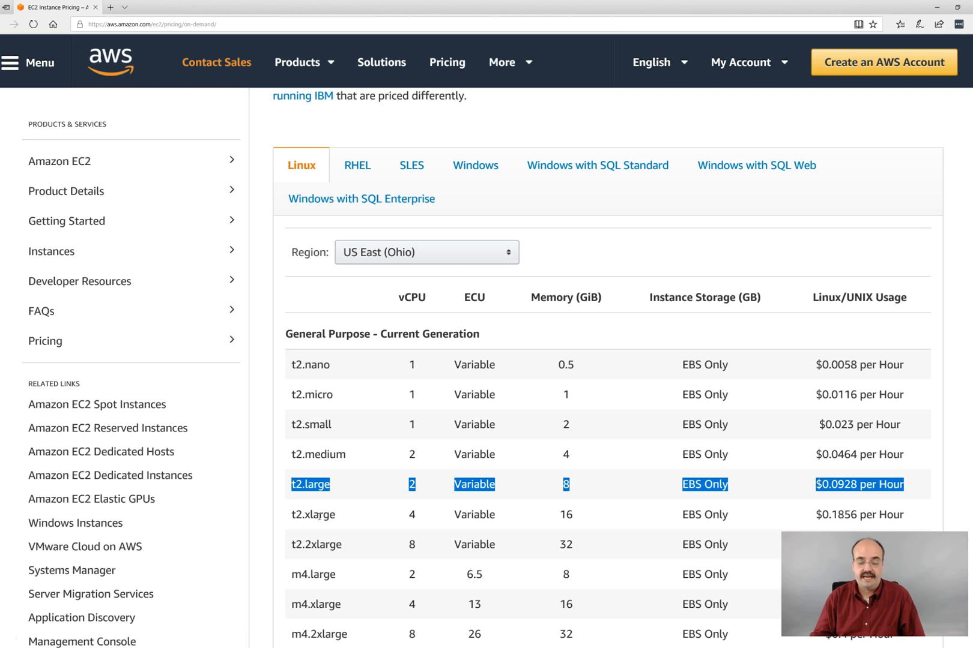
Step: Scroll further down the General Purpose rows toward the t2.2xlarge $0.3712 entry
{"action": "scroll", "scroll_direction": "down", "scroll_amount": 3}
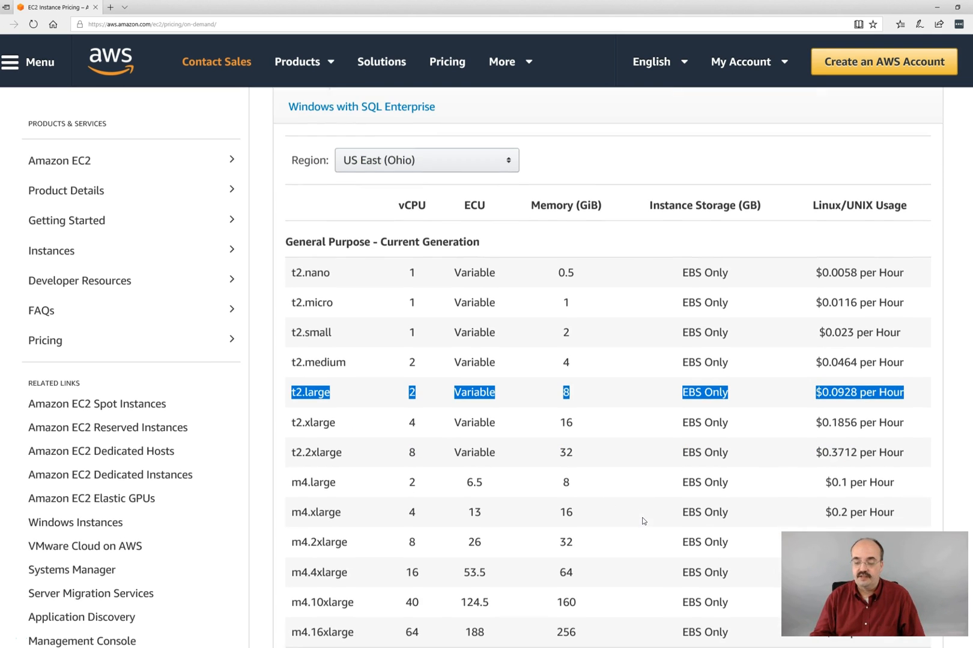
{"action": "mouse_move", "coordinate": [569, 434]}
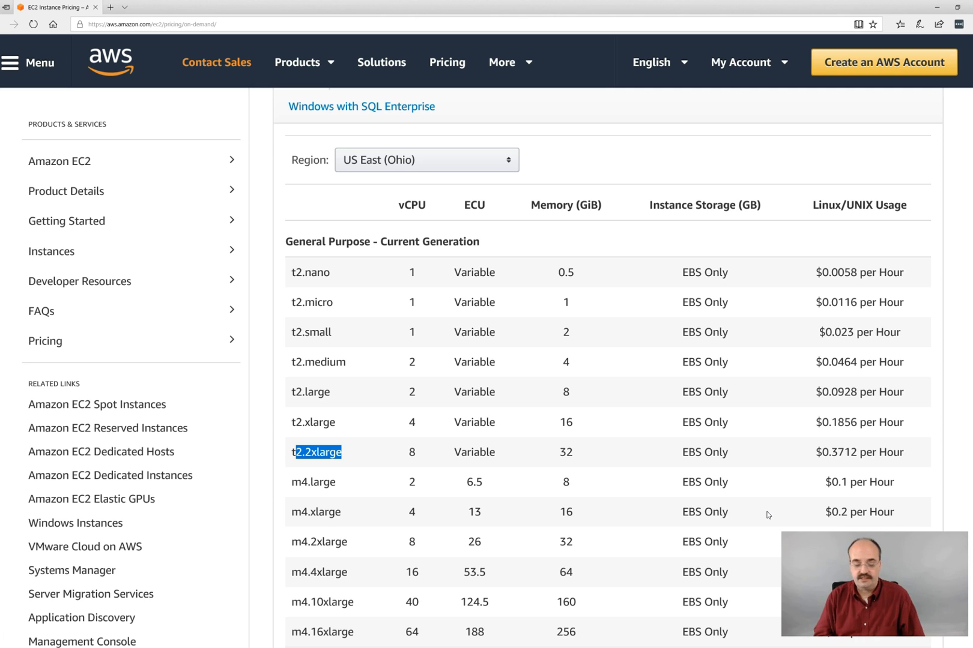
{"action": "mouse_move", "coordinate": [582, 431]}
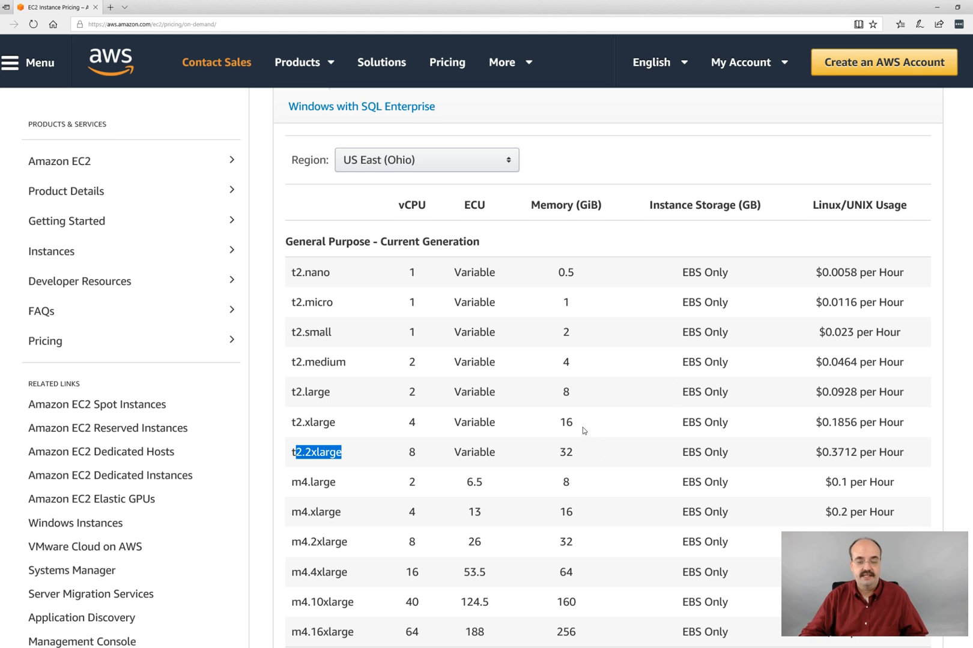
{"action": "scroll", "scroll_direction": "down", "scroll_amount": 3}
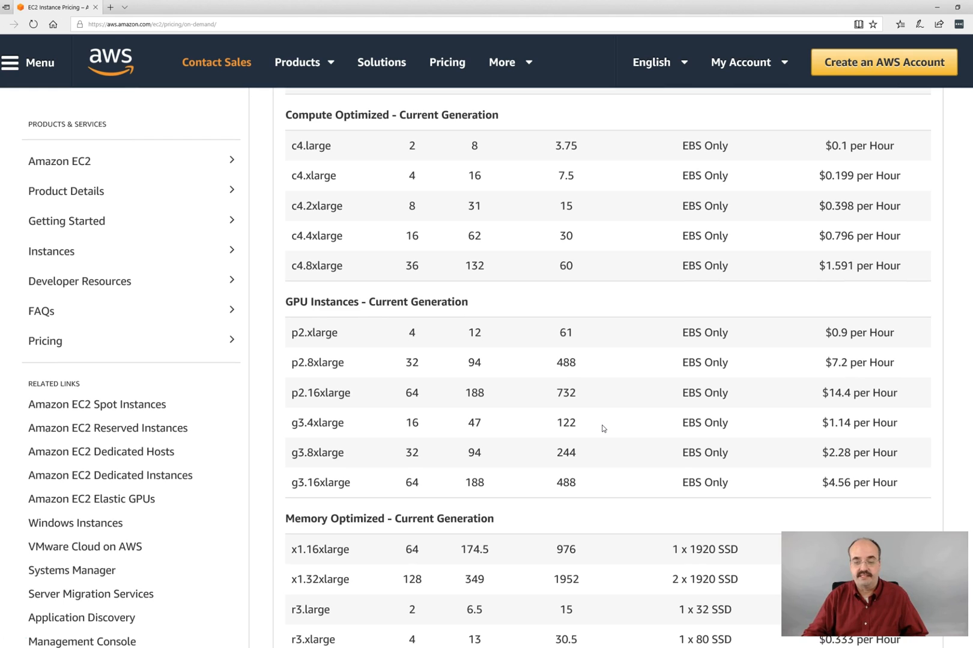
{"action": "mouse_move", "coordinate": [576, 411]}
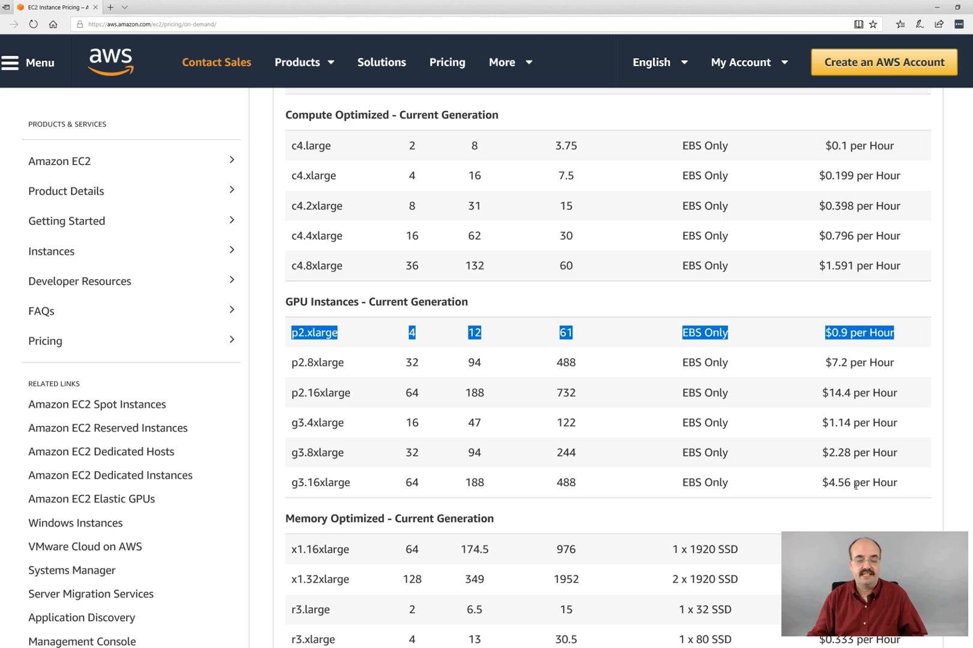
{"action": "mouse_move", "coordinate": [288, 335]}
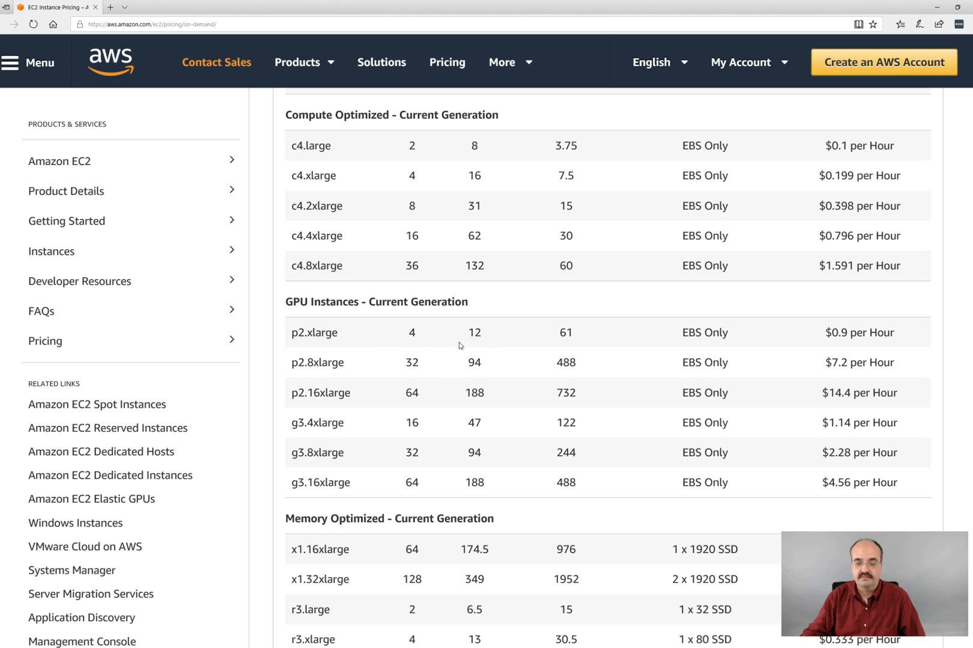
{"action": "mouse_move", "coordinate": [457, 346]}
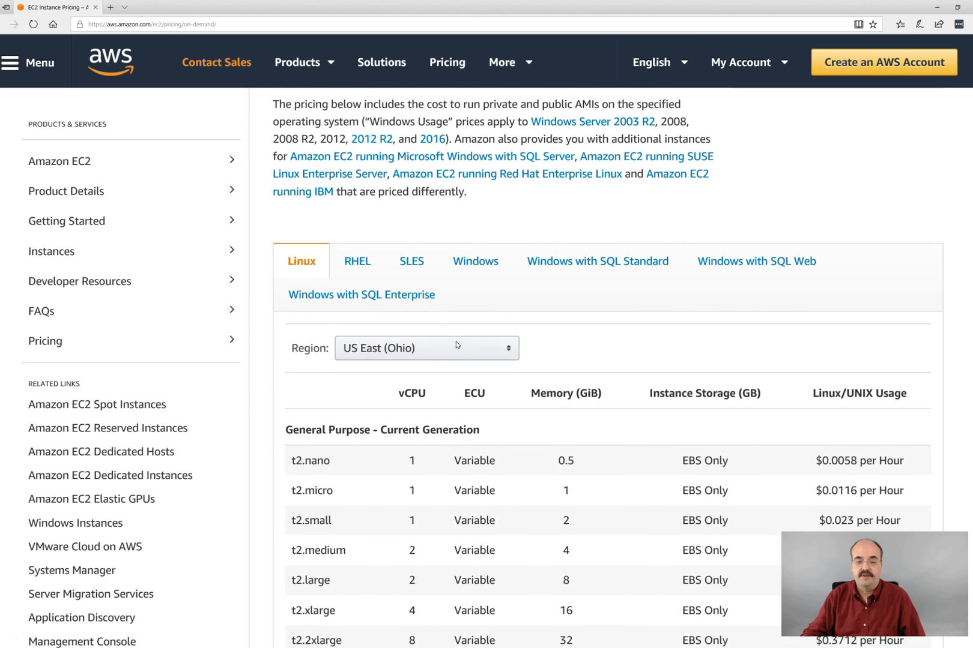
Step: Scroll down to the GPU Instances section, p2.xlarge $0.9 to g3.16xlarge $4.56 per hour
{"action": "scroll", "scroll_direction": "down", "scroll_amount": 3}
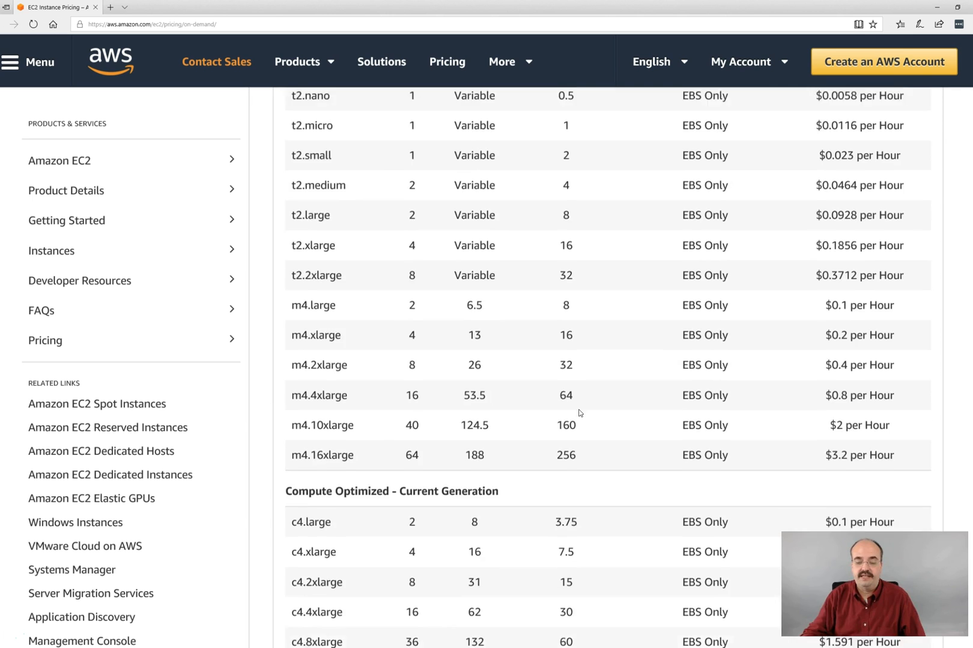
{"action": "scroll", "scroll_direction": "down", "scroll_amount": 3}
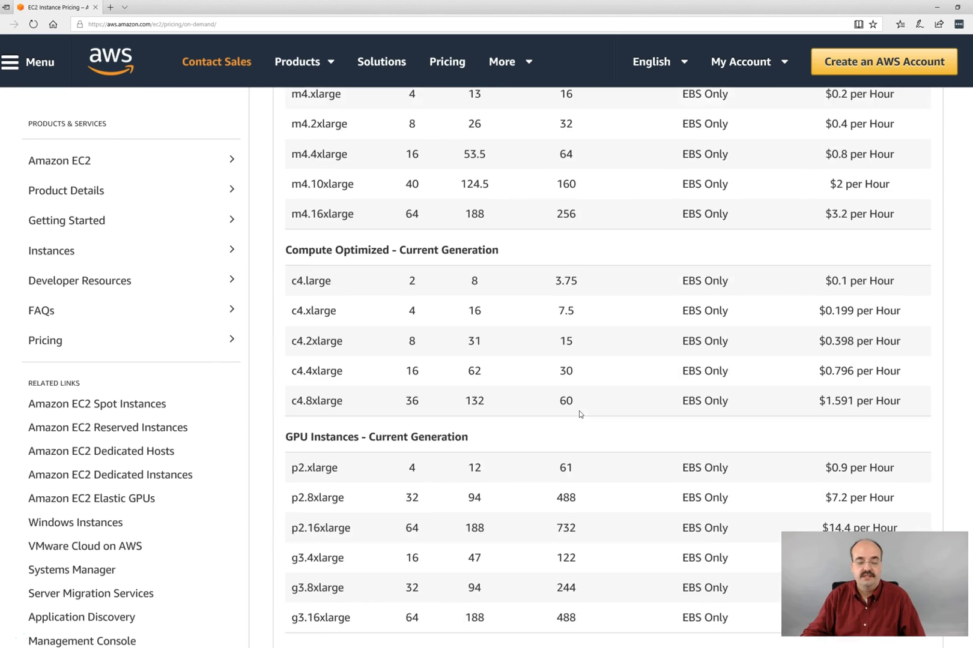
{"action": "scroll", "scroll_direction": "down", "scroll_amount": 3}
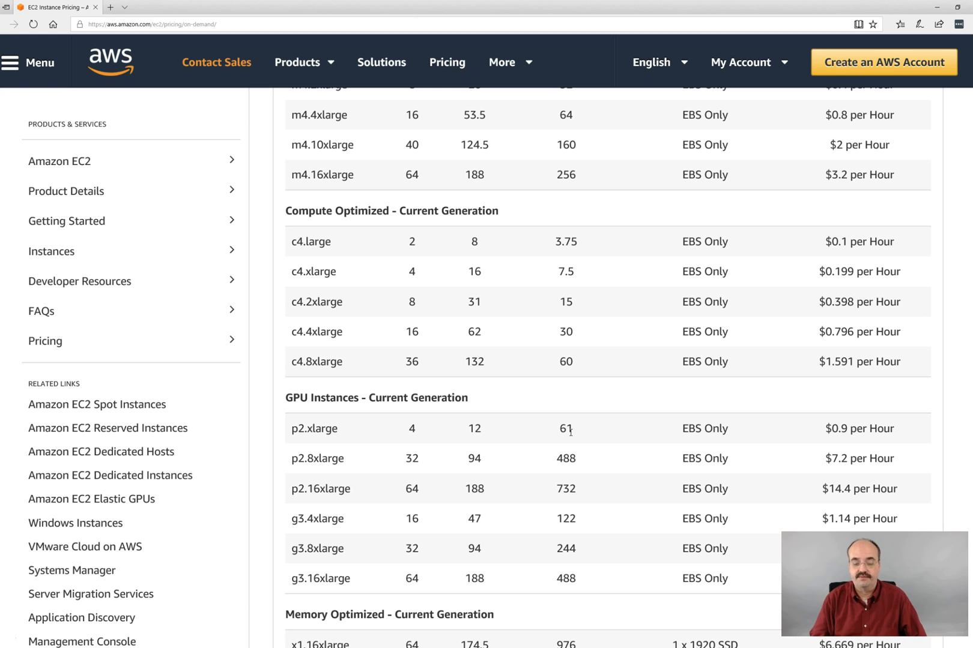
{"action": "mouse_move", "coordinate": [539, 439]}
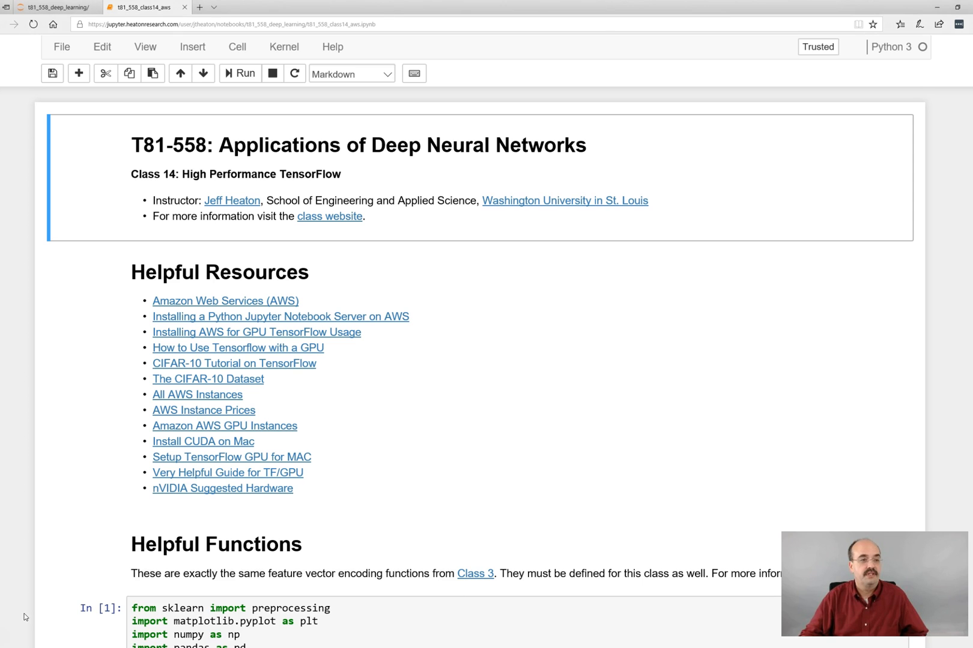
{"action": "mouse_move", "coordinate": [216, 290]}
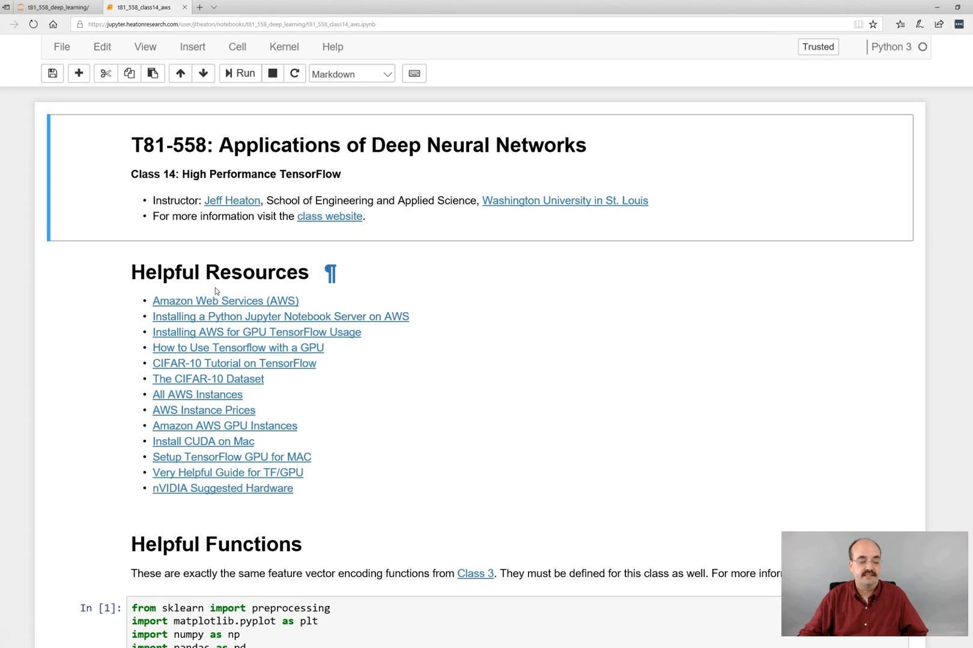
Step: Run the helper encoding functions cell and the TensorFlow matrix multiplication test cell
{"action": "scroll", "scroll_direction": "down", "scroll_amount": 3}
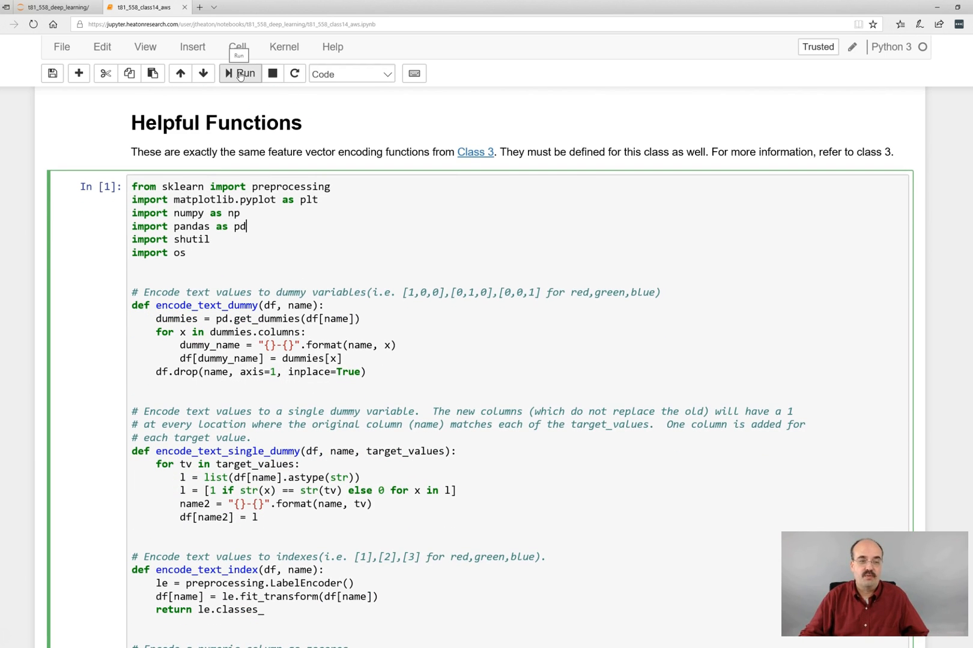
{"action": "left_click", "coordinate": [240, 73]}
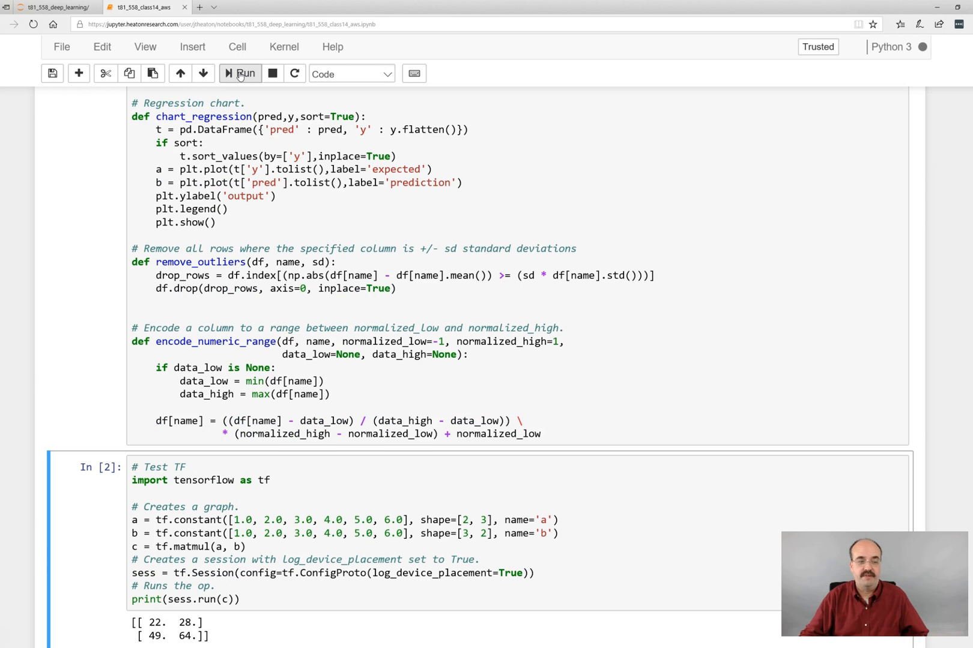
{"action": "scroll", "scroll_direction": "down", "scroll_amount": 3}
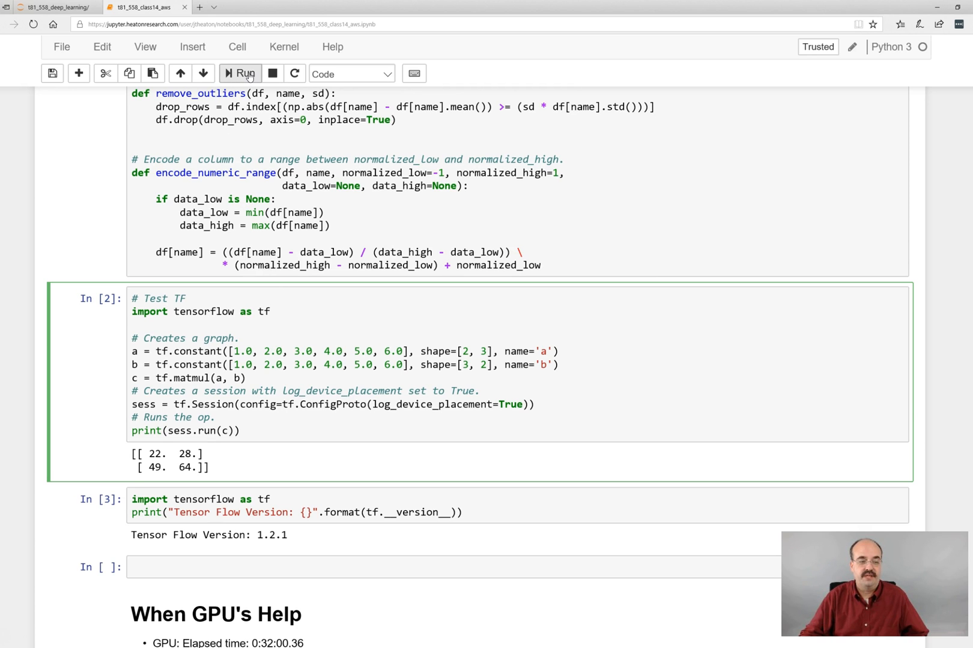
{"action": "left_click", "coordinate": [239, 73]}
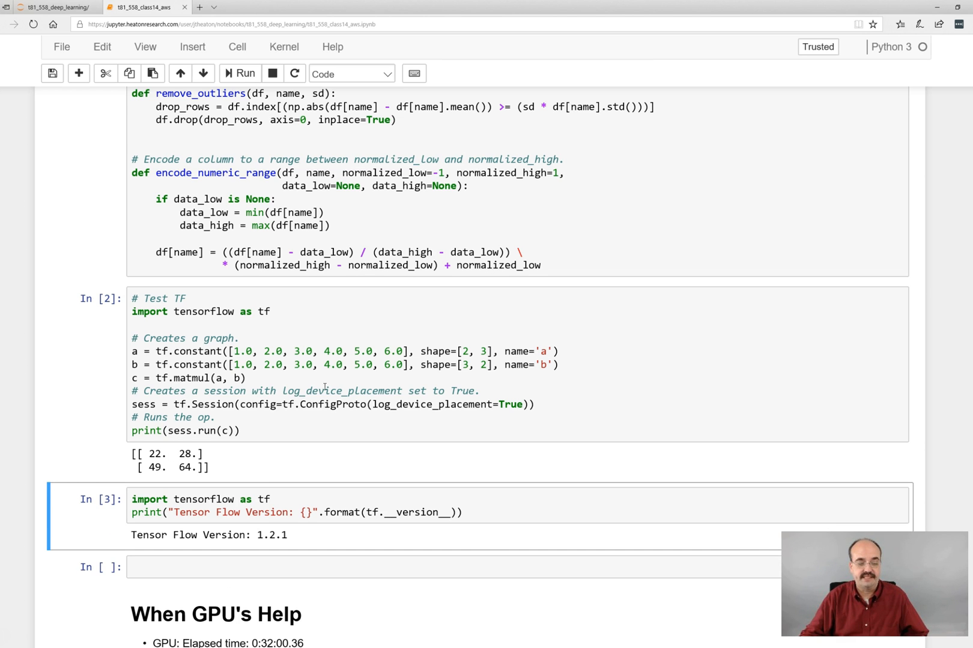
Step: Scroll to the When GPU's Help section showing GPU 0:32:00.36 versus CPU 1:13:44.48
{"action": "scroll", "scroll_direction": "down", "scroll_amount": 3}
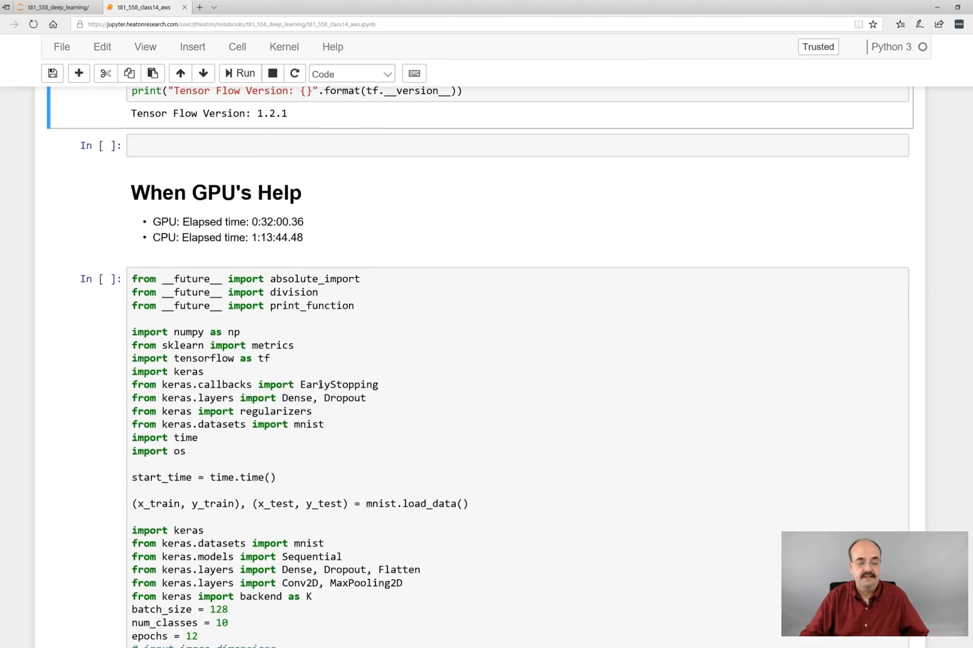
{"action": "scroll", "scroll_direction": "down", "scroll_amount": 3}
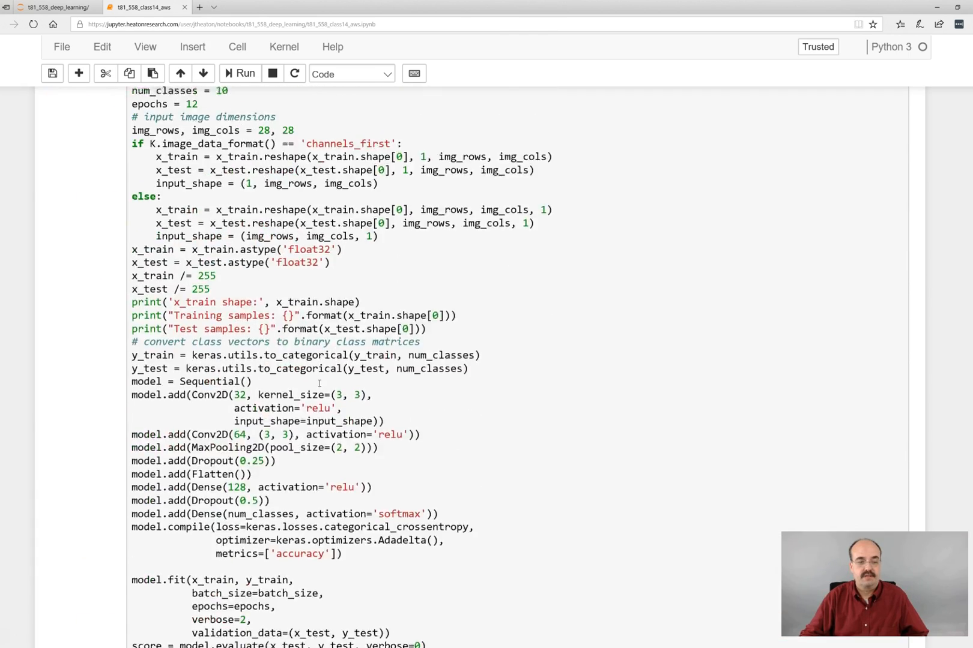
{"action": "scroll", "scroll_direction": "up", "scroll_amount": 3}
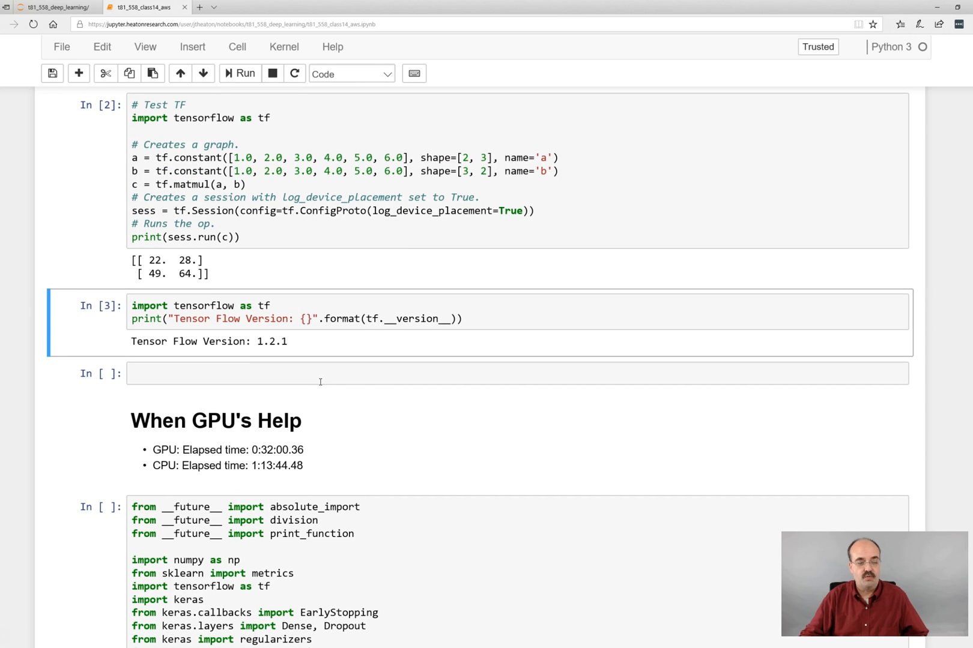
{"action": "scroll", "scroll_direction": "down", "scroll_amount": 3}
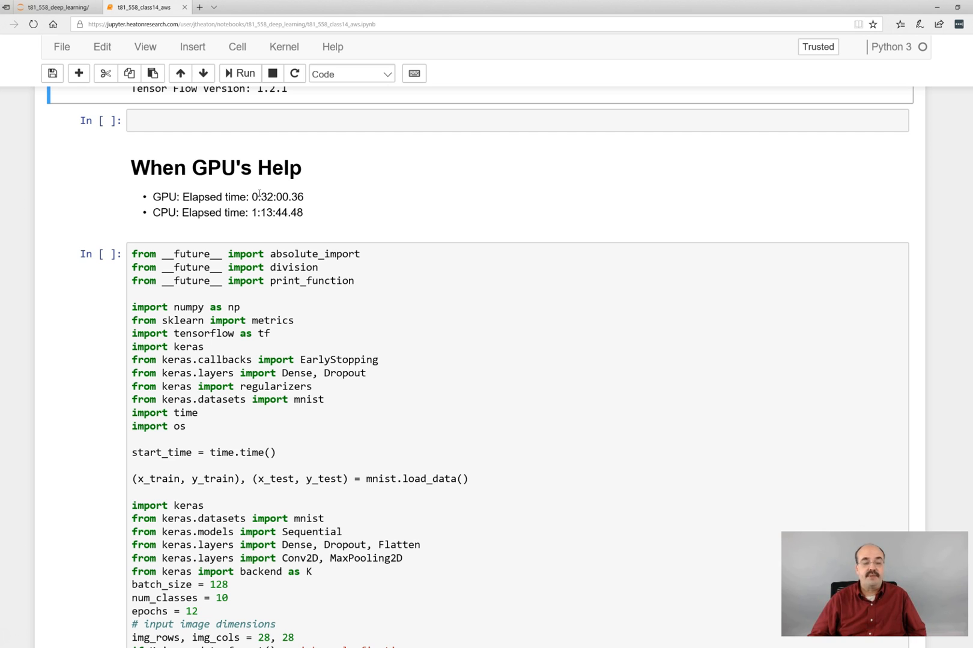
{"action": "mouse_move", "coordinate": [306, 210]}
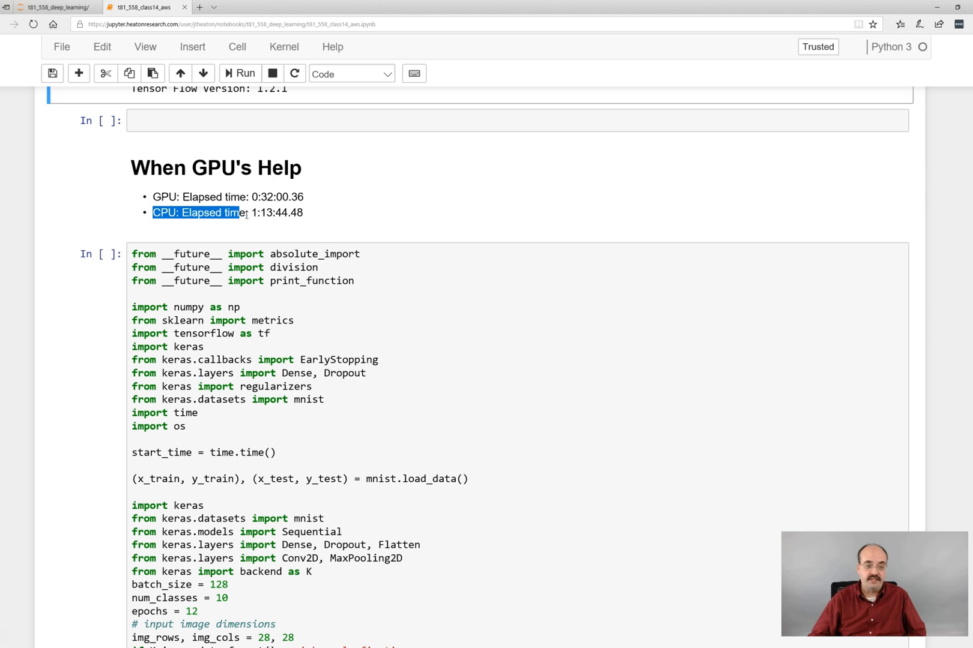
{"action": "left_click", "coordinate": [351, 73]}
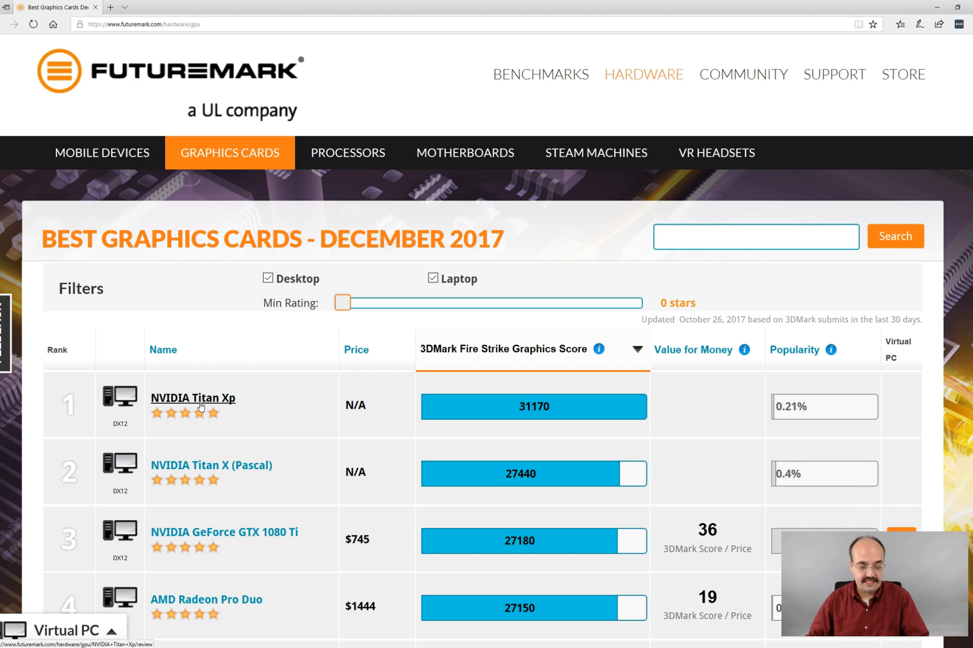
{"action": "mouse_move", "coordinate": [214, 410]}
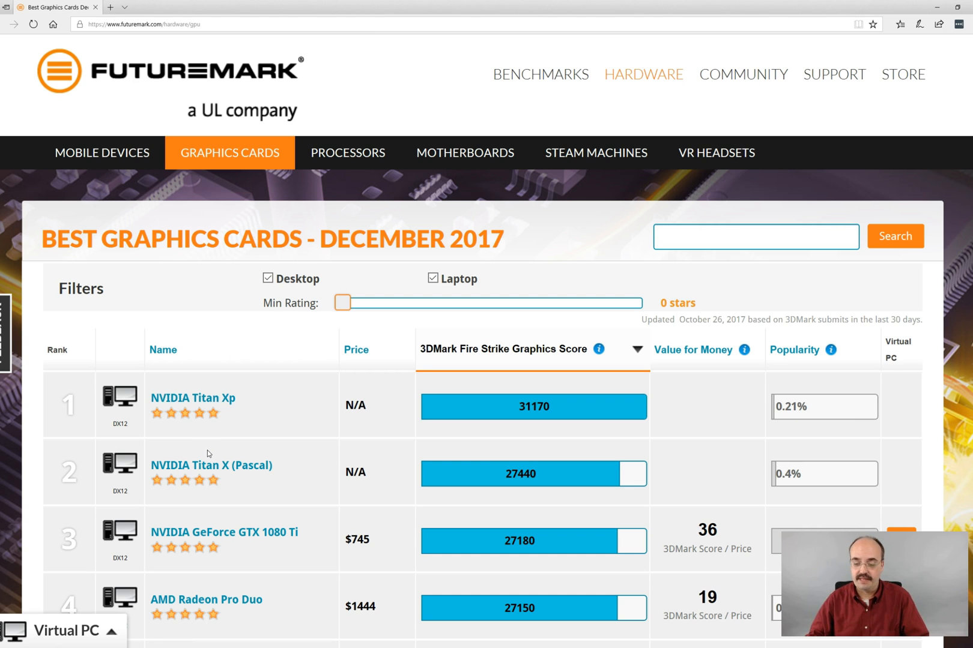
{"action": "mouse_move", "coordinate": [159, 383]}
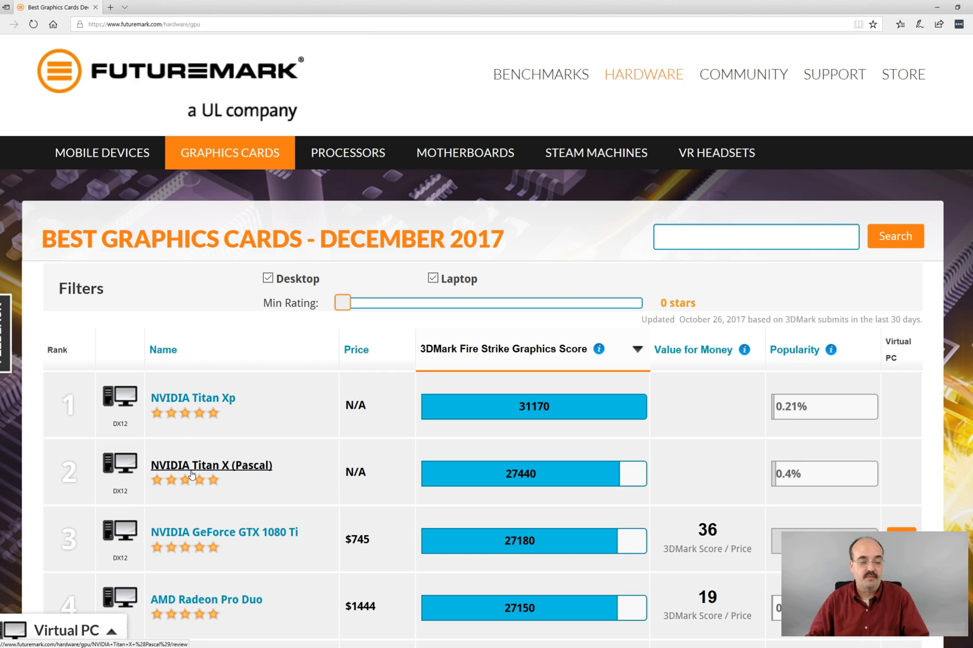
{"action": "mouse_move", "coordinate": [192, 397]}
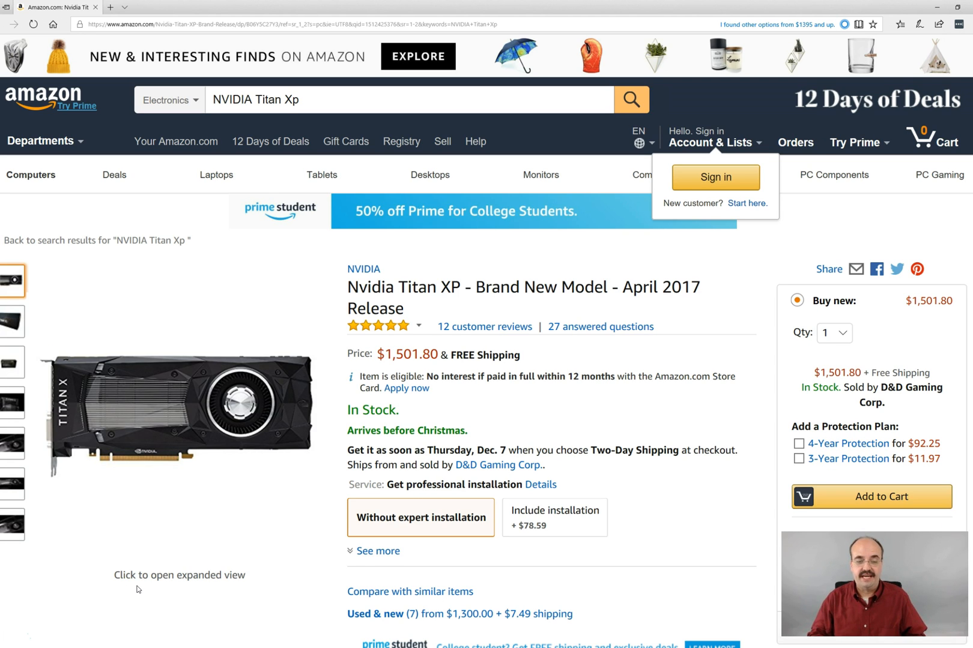
{"action": "mouse_move", "coordinate": [326, 418]}
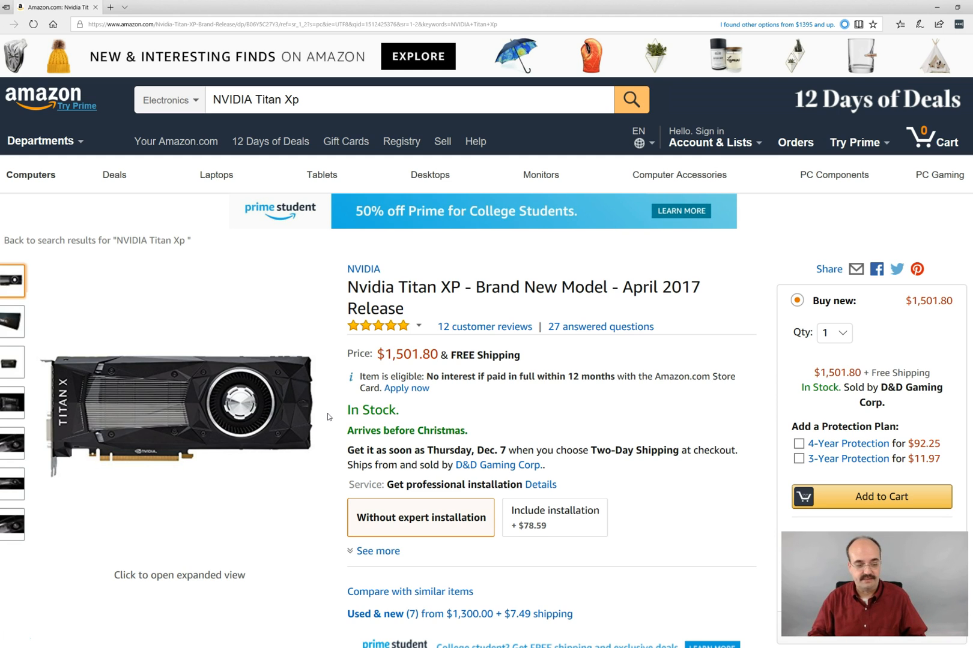
Step: Browse the Titan XP close-up and fan-side photos, then return to the main product image
{"action": "left_click", "coordinate": [12, 404]}
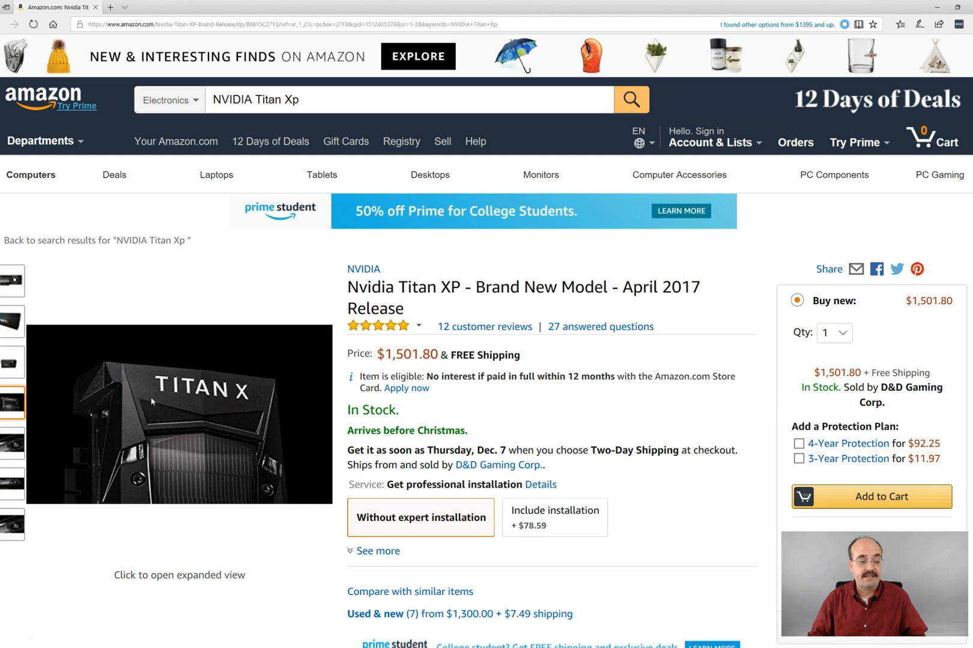
{"action": "mouse_move", "coordinate": [201, 462]}
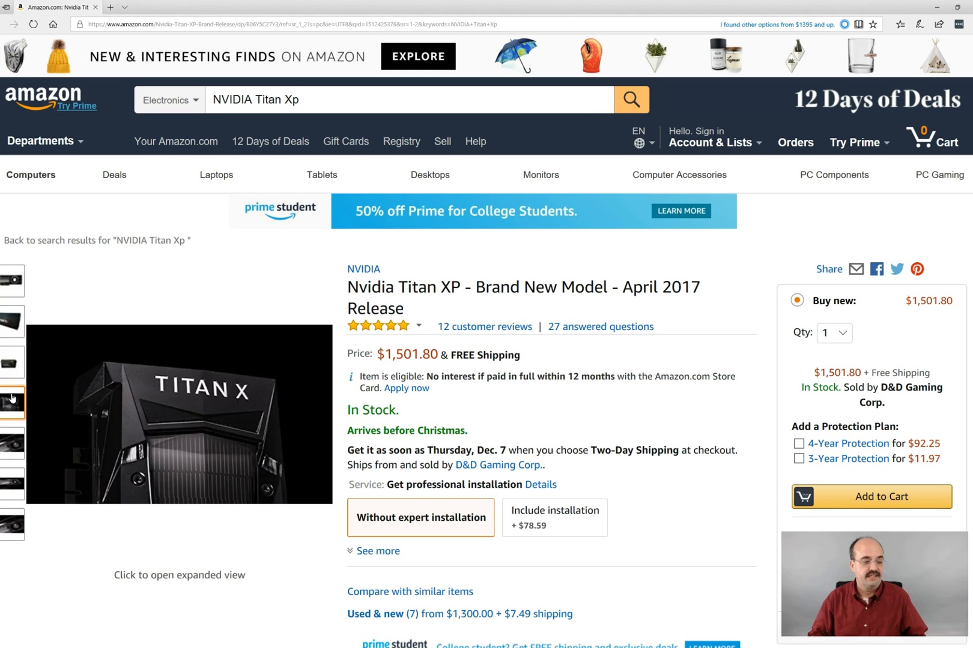
{"action": "left_click", "coordinate": [12, 526]}
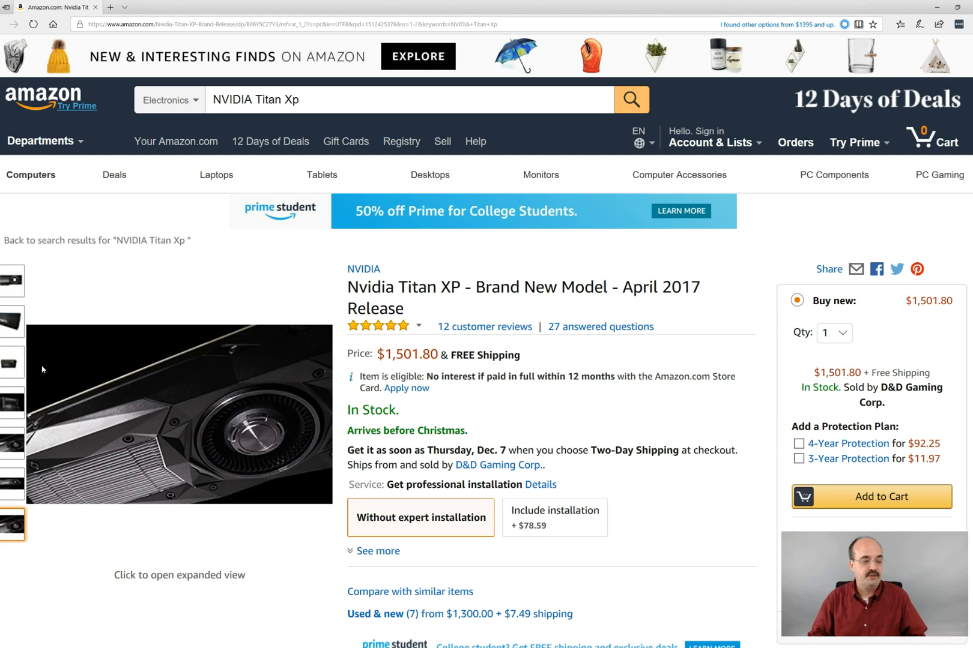
{"action": "left_click", "coordinate": [12, 281]}
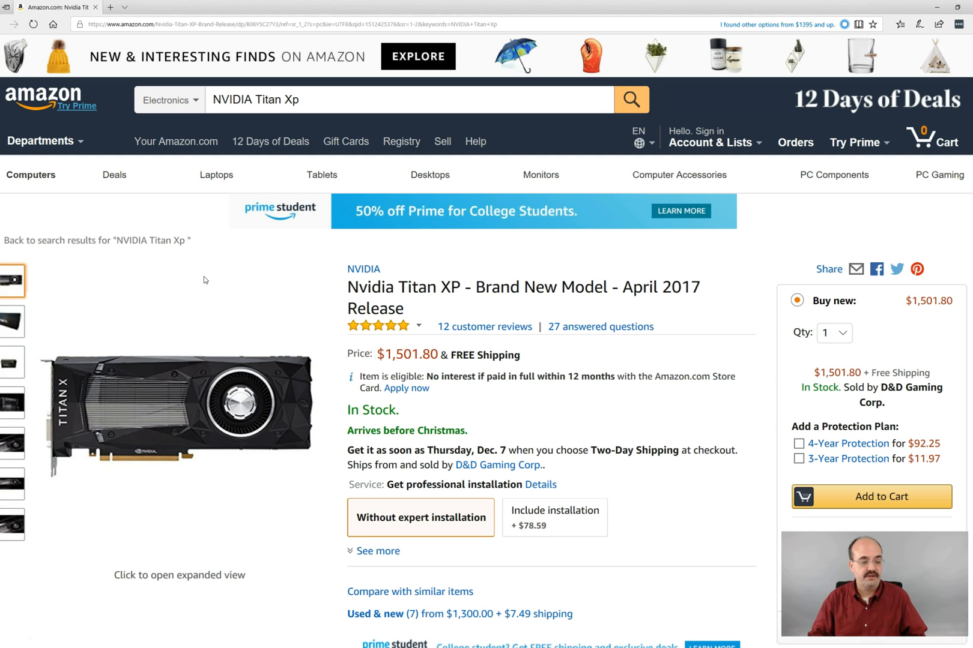
{"action": "mouse_move", "coordinate": [264, 292]}
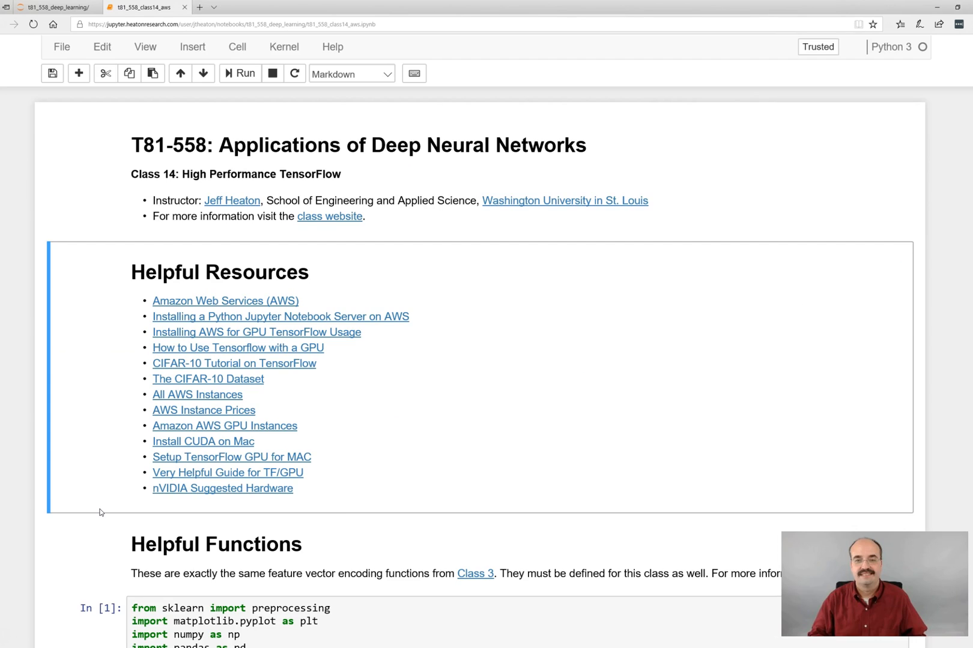
Step: Scroll down to the Keras MNIST CNN training cell and select it to start the run
{"action": "scroll", "scroll_direction": "down", "scroll_amount": 3}
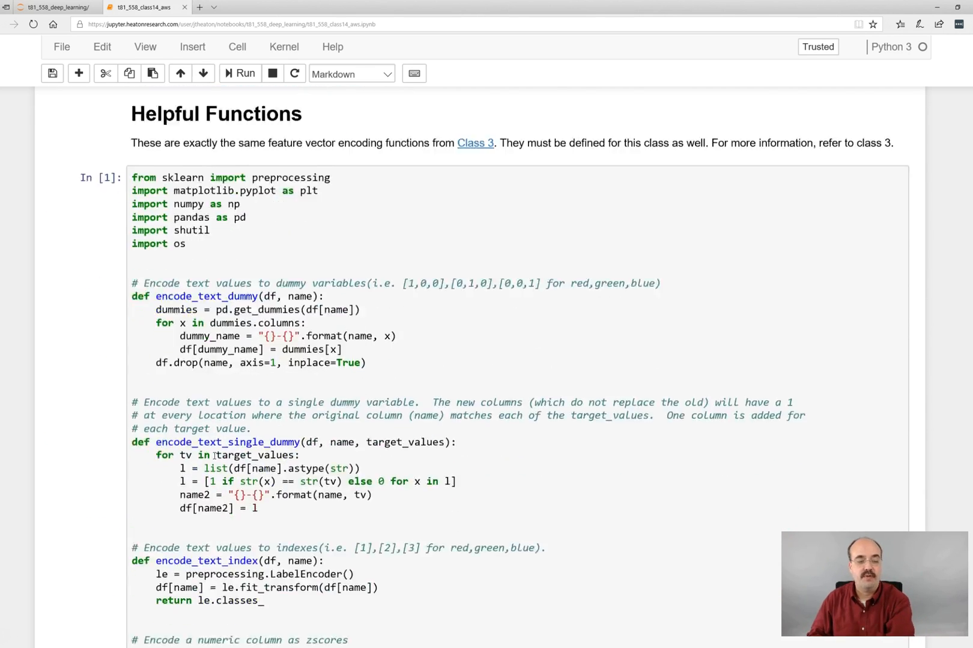
{"action": "scroll", "scroll_direction": "down", "scroll_amount": 3}
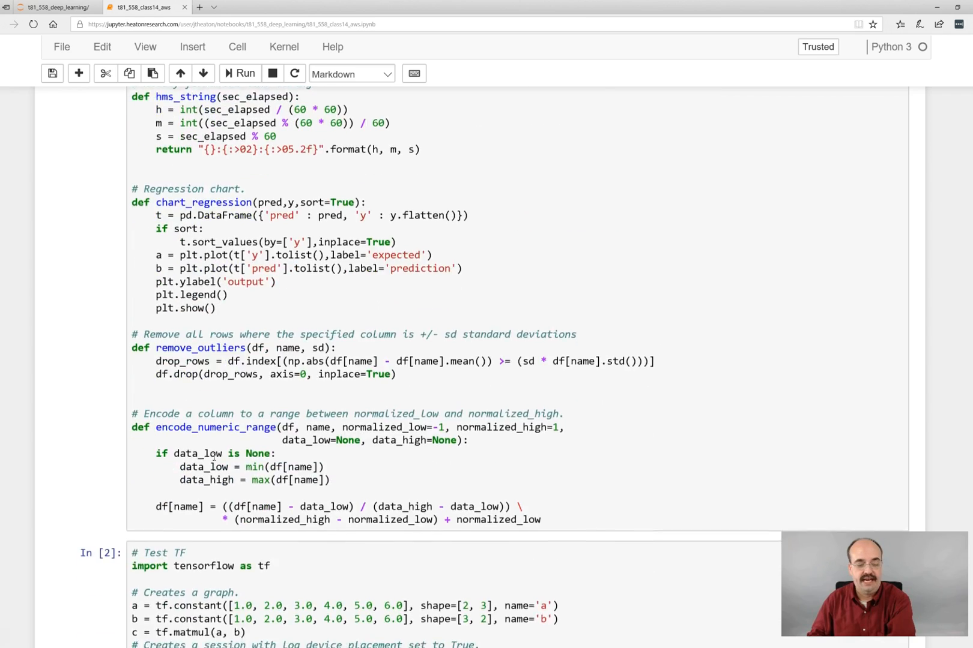
{"action": "scroll", "scroll_direction": "down", "scroll_amount": 3}
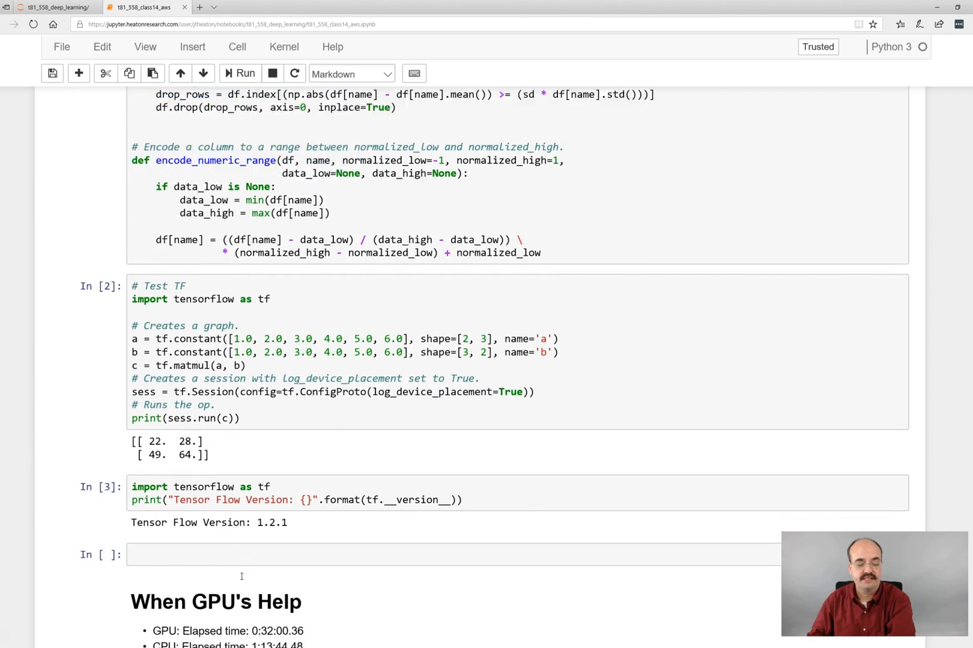
{"action": "scroll", "scroll_direction": "down", "scroll_amount": 3}
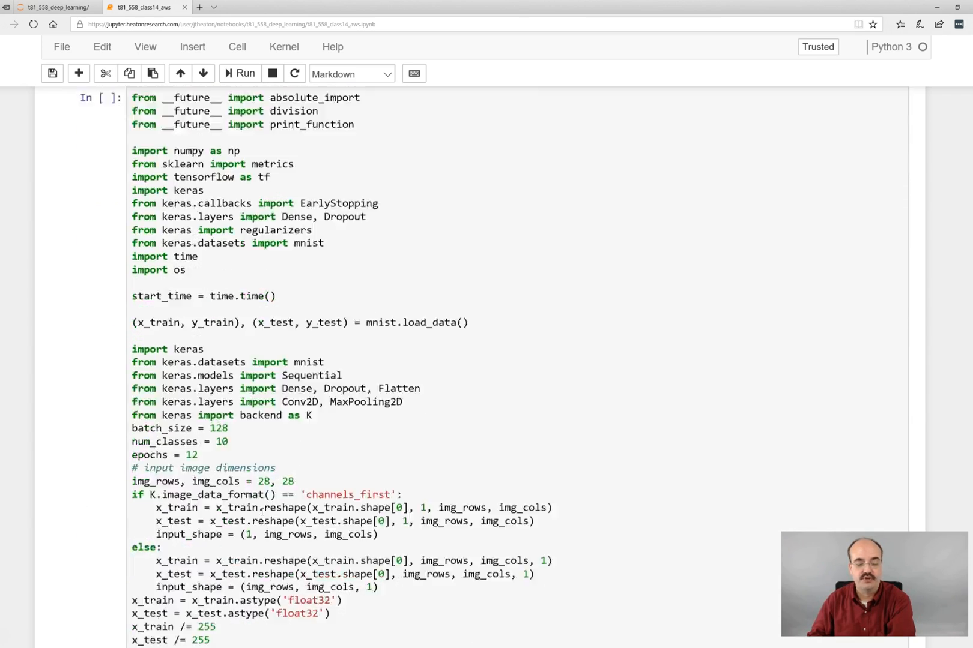
{"action": "scroll", "scroll_direction": "down", "scroll_amount": 3}
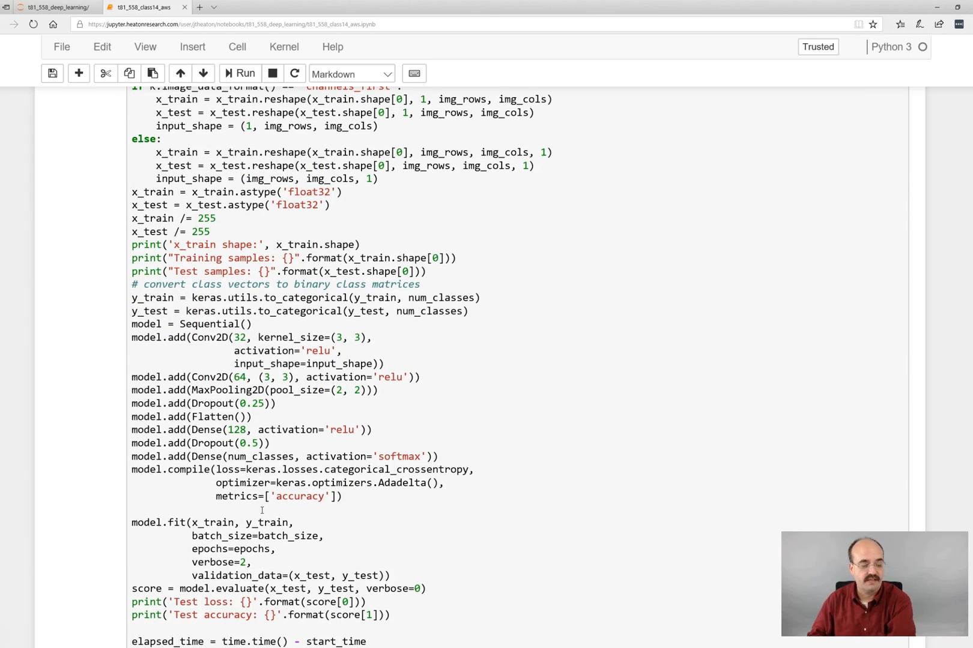
{"action": "left_click", "coordinate": [245, 72]}
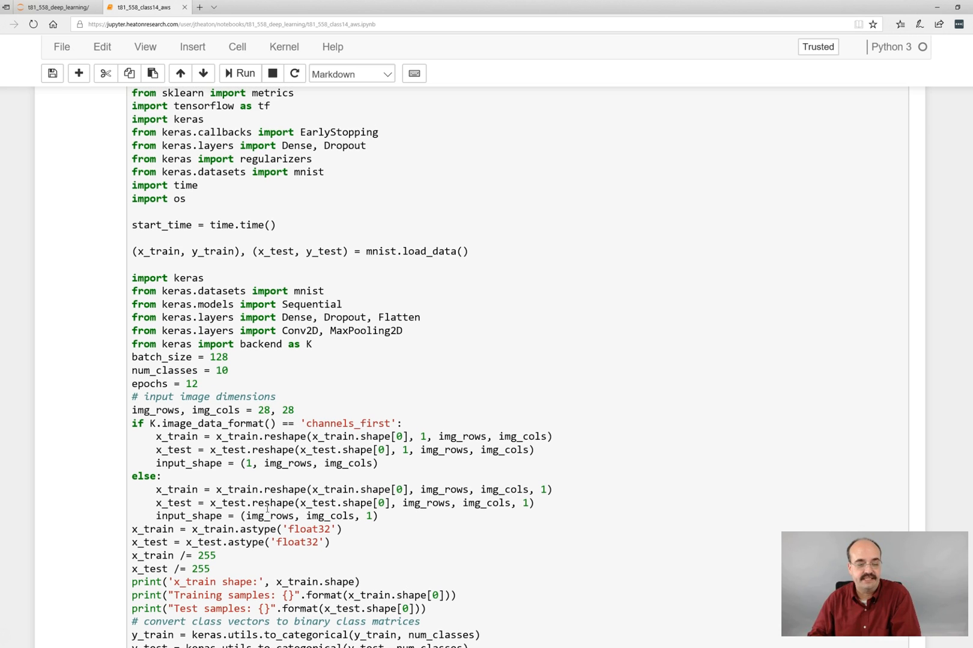
{"action": "scroll", "scroll_direction": "down", "scroll_amount": 3}
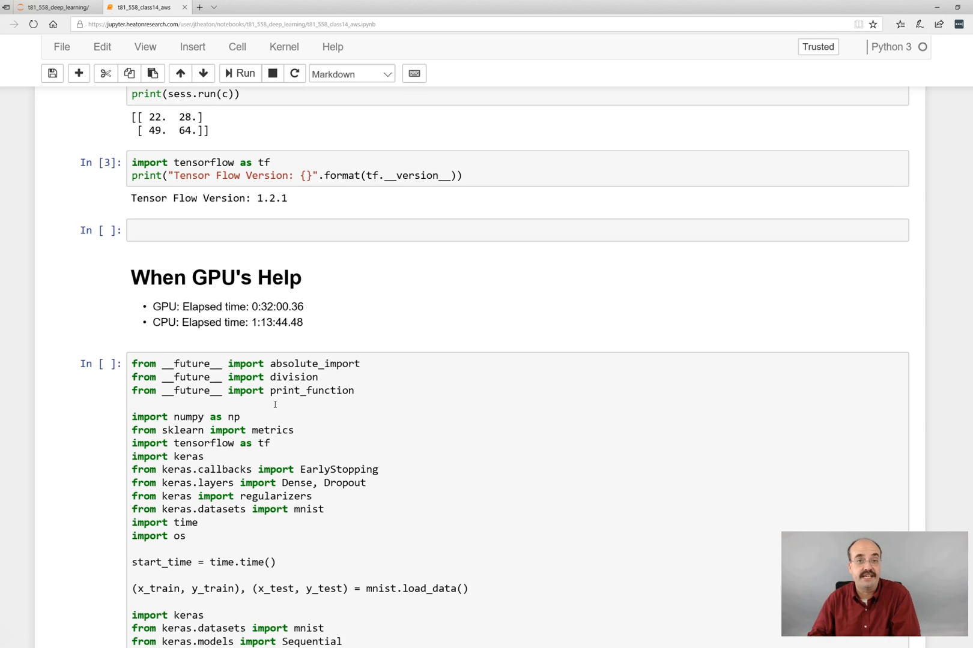
{"action": "left_click", "coordinate": [273, 404]}
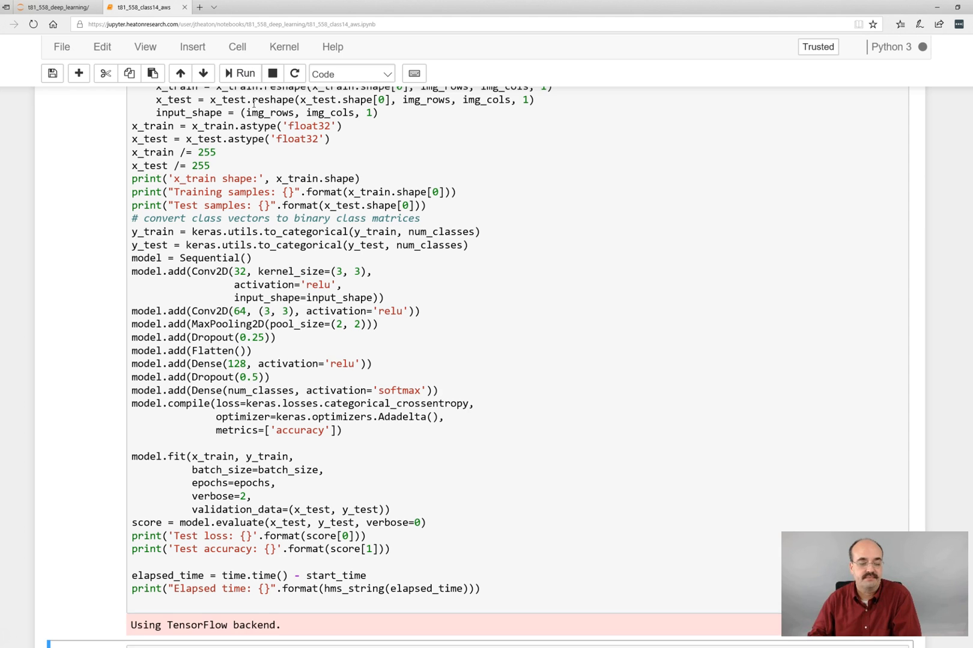
{"action": "scroll", "scroll_direction": "down", "scroll_amount": 3}
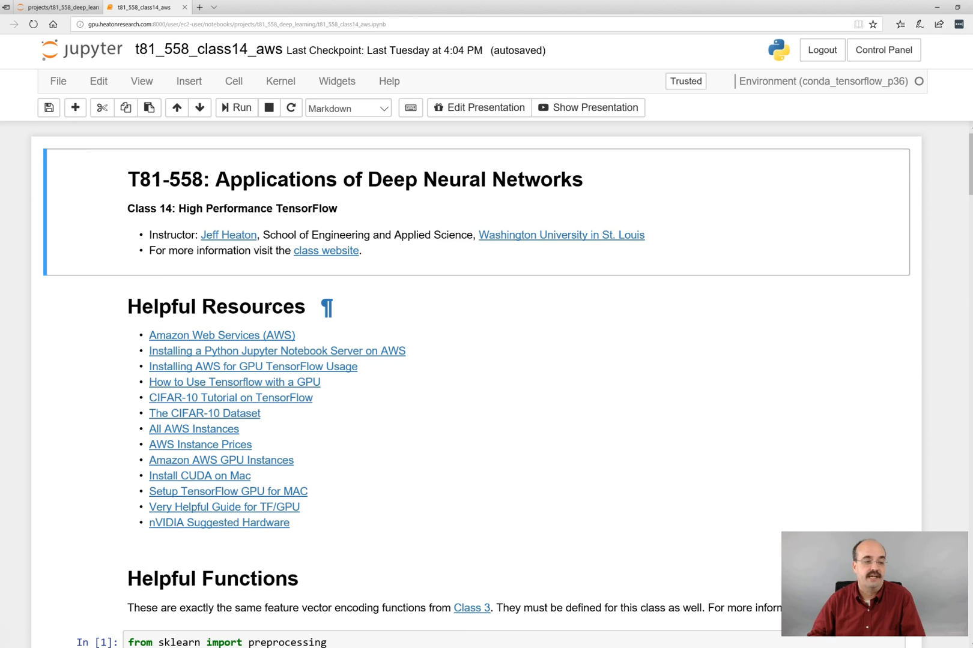
Step: Run the helper functions cell and the TensorFlow matrix-multiply test cell on the GPU server
{"action": "scroll", "scroll_direction": "down", "scroll_amount": 3}
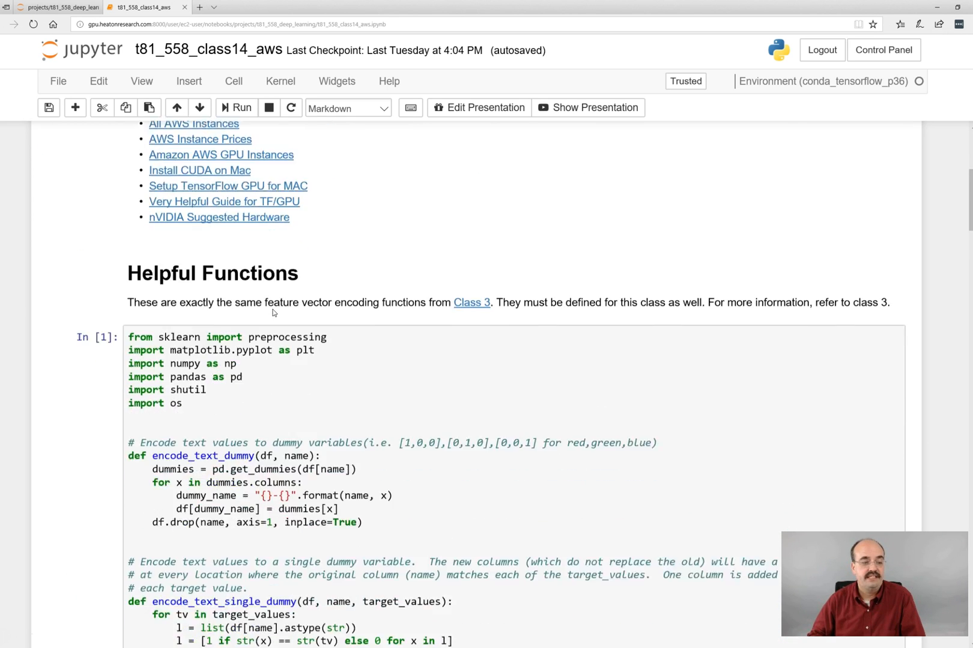
{"action": "scroll", "scroll_direction": "down", "scroll_amount": 3}
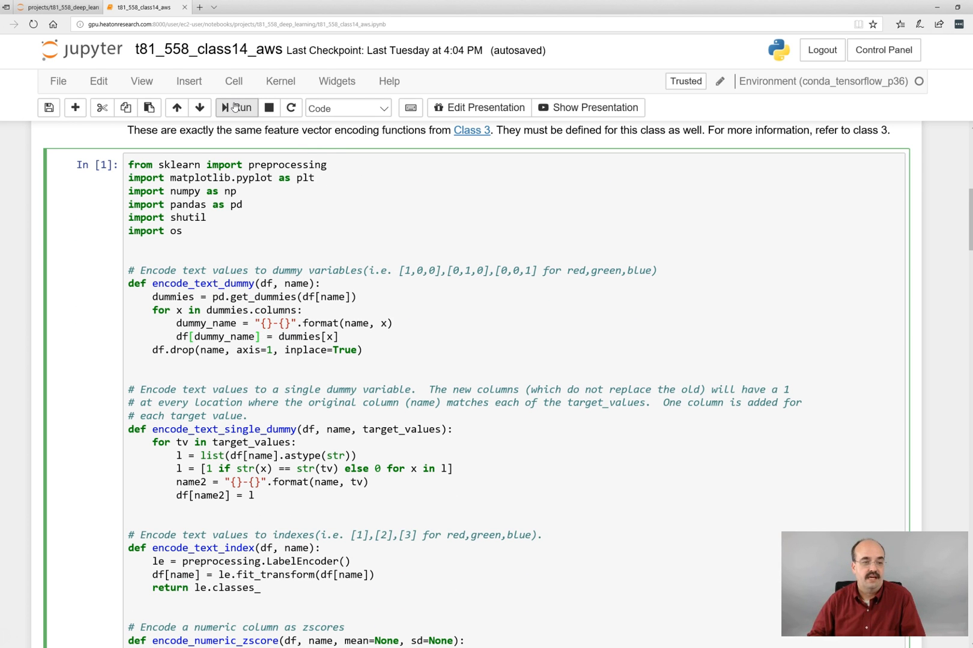
{"action": "left_click", "coordinate": [236, 107]}
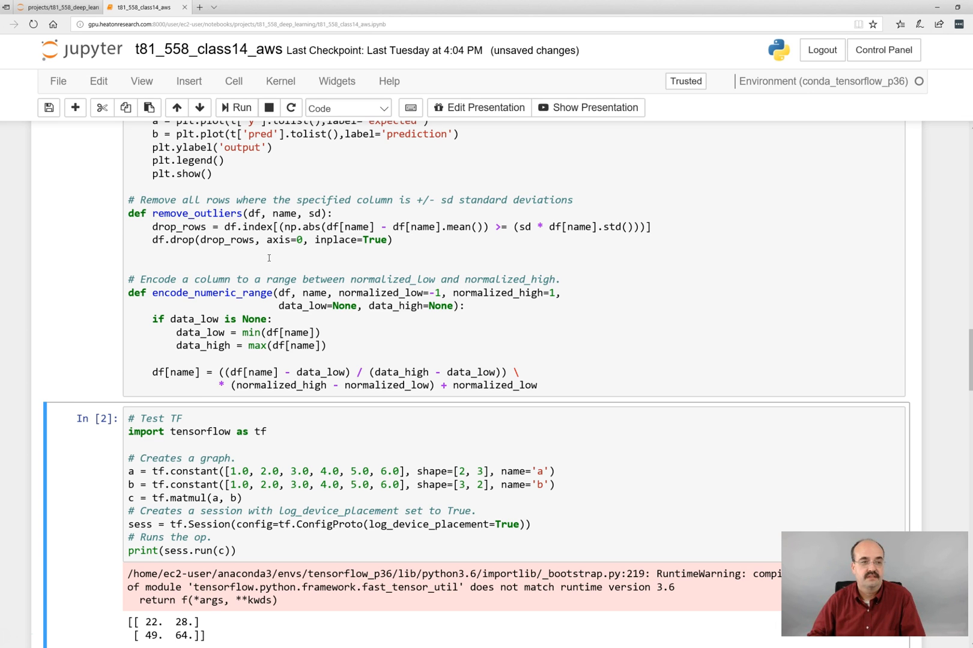
{"action": "scroll", "scroll_direction": "down", "scroll_amount": 3}
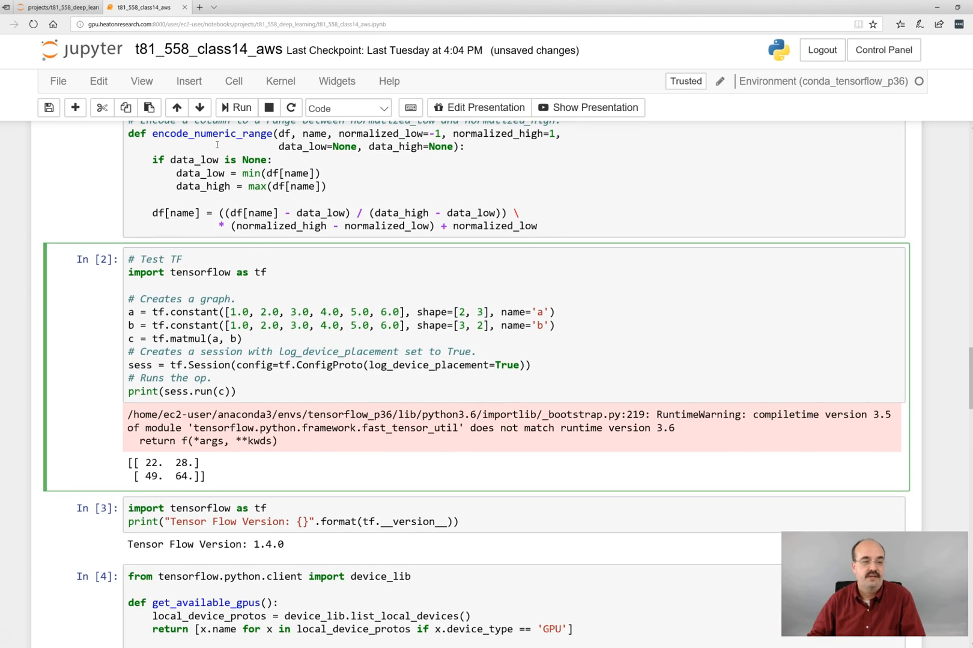
{"action": "left_click", "coordinate": [236, 107]}
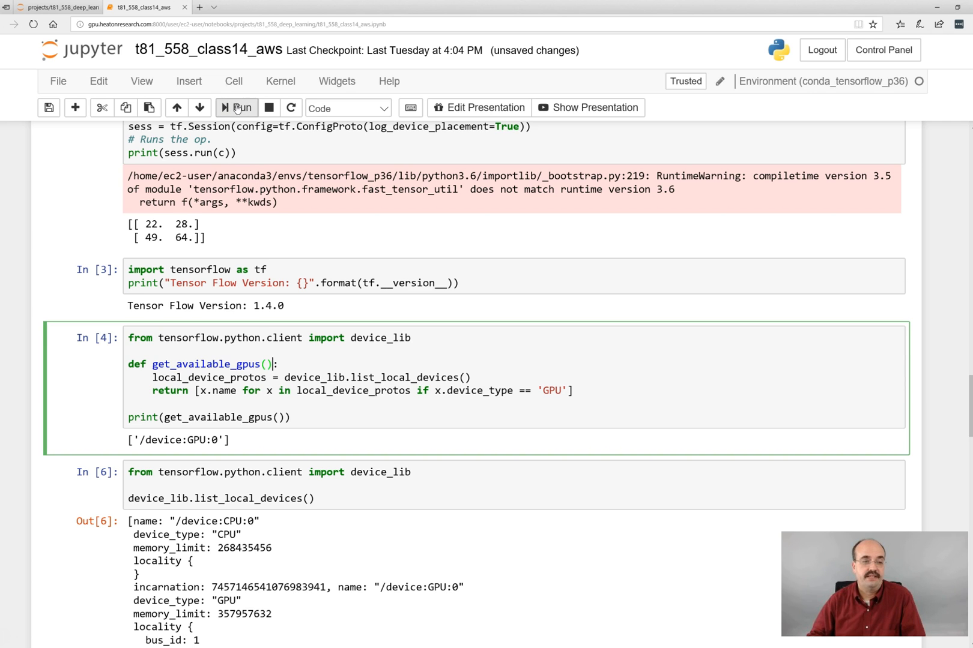
Step: Highlight the Tesla K80 device name and re-run the list_local_devices cell
{"action": "left_click", "coordinate": [236, 107]}
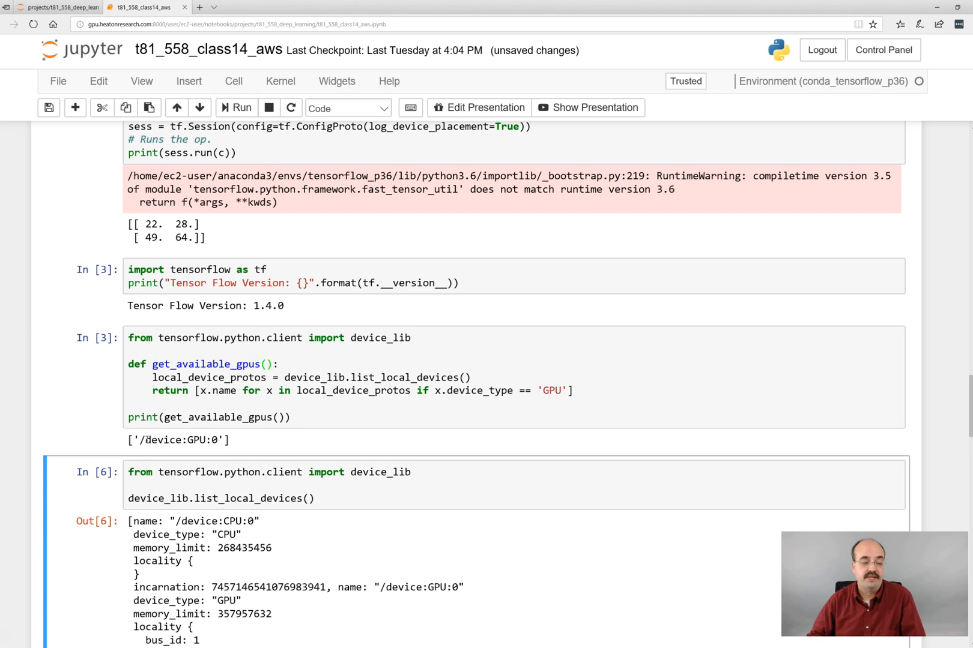
{"action": "double_click", "coordinate": [180, 440]}
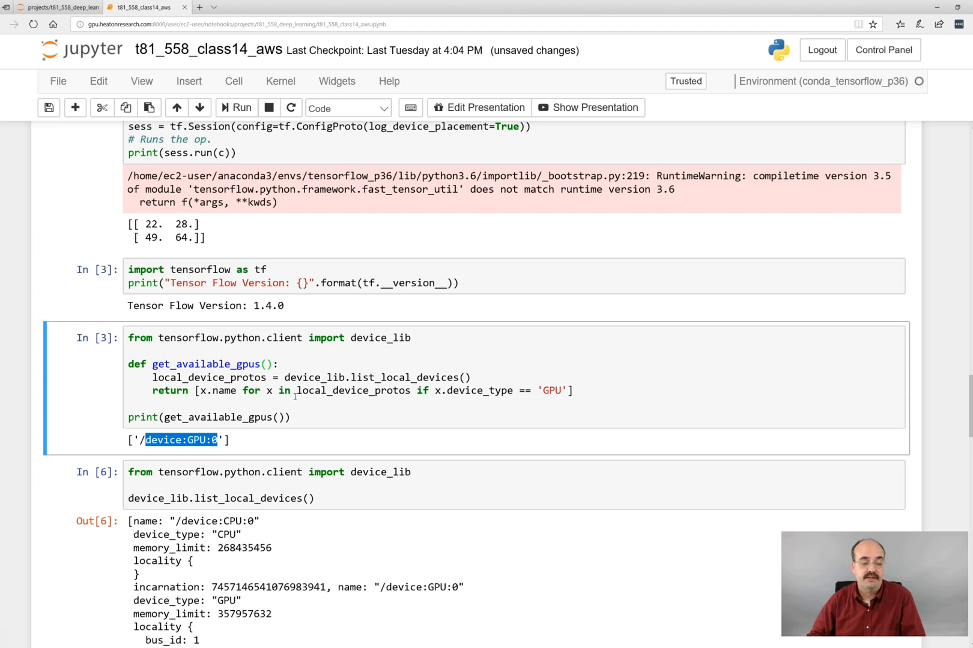
{"action": "scroll", "scroll_direction": "down", "scroll_amount": 3}
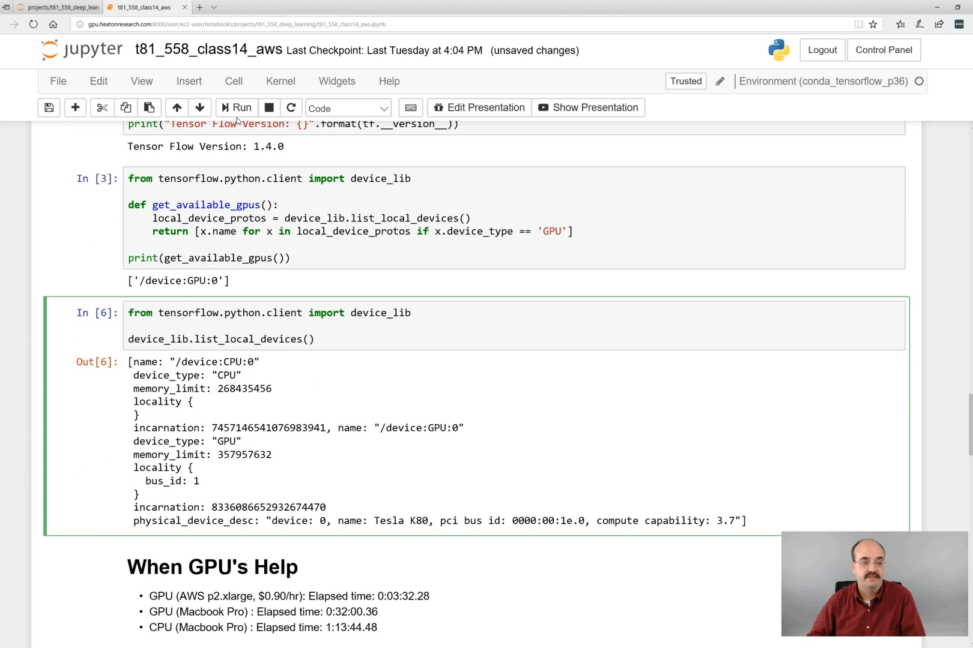
{"action": "left_click", "coordinate": [235, 107]}
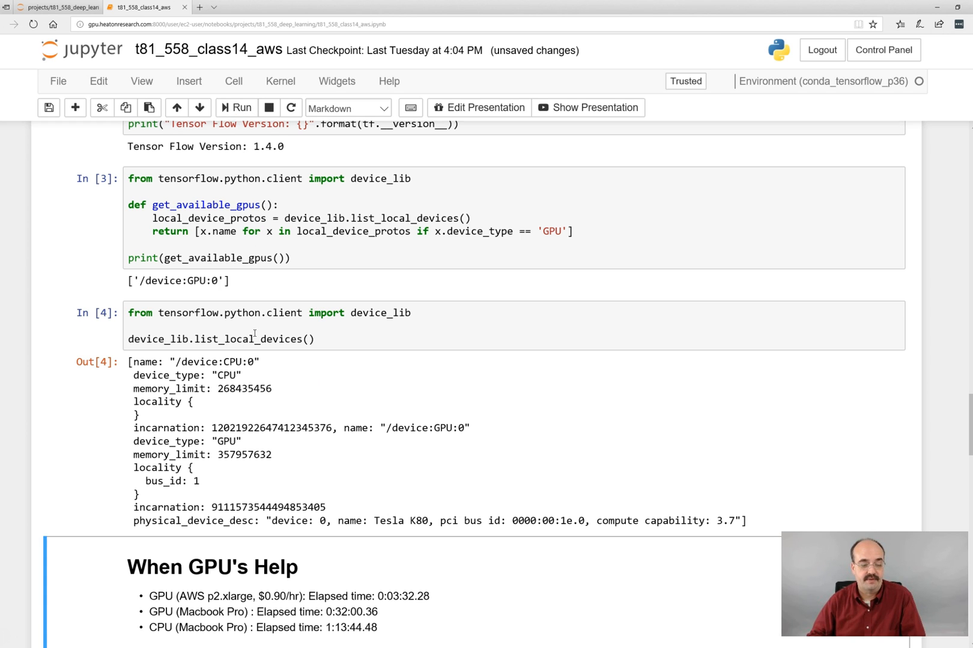
{"action": "double_click", "coordinate": [386, 521]}
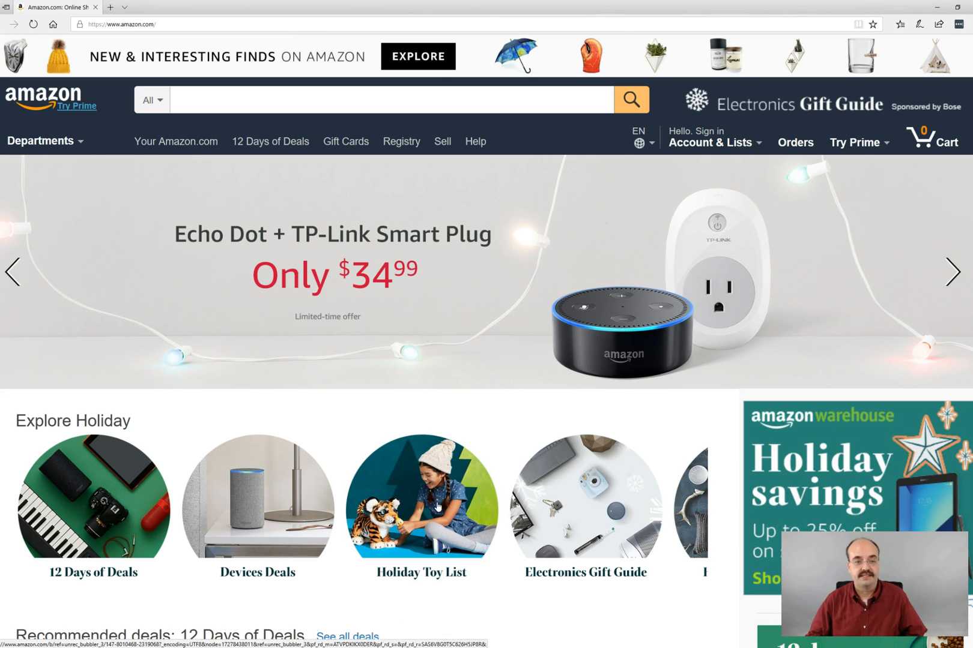
Step: Search Amazon for 'Tesla K80' and scroll the results toward the HP Tesla K80 listing
{"action": "left_click", "coordinate": [390, 100]}
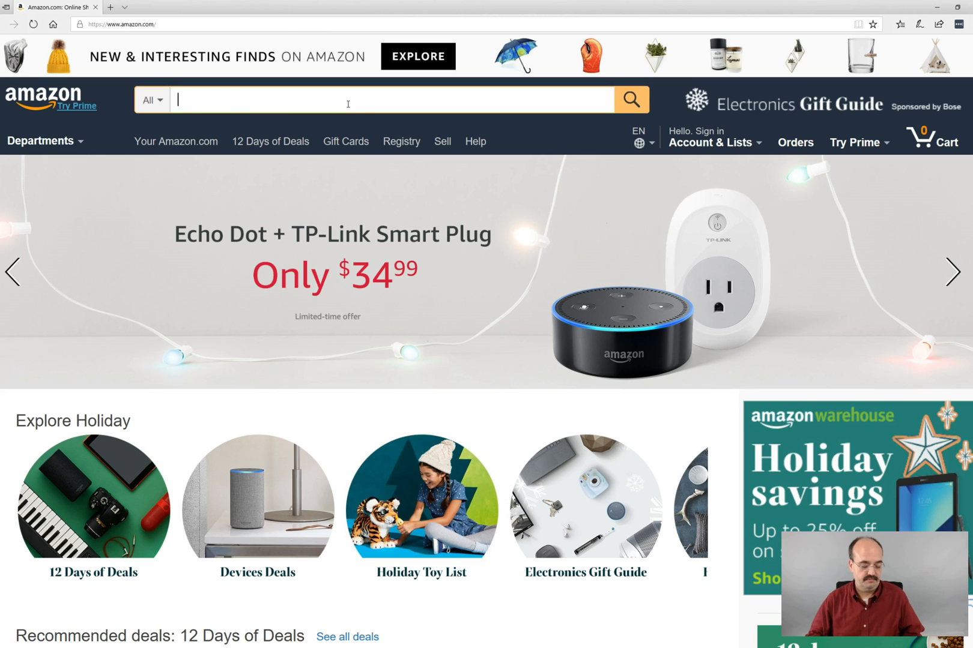
{"action": "type", "text": "Tesla K80"}
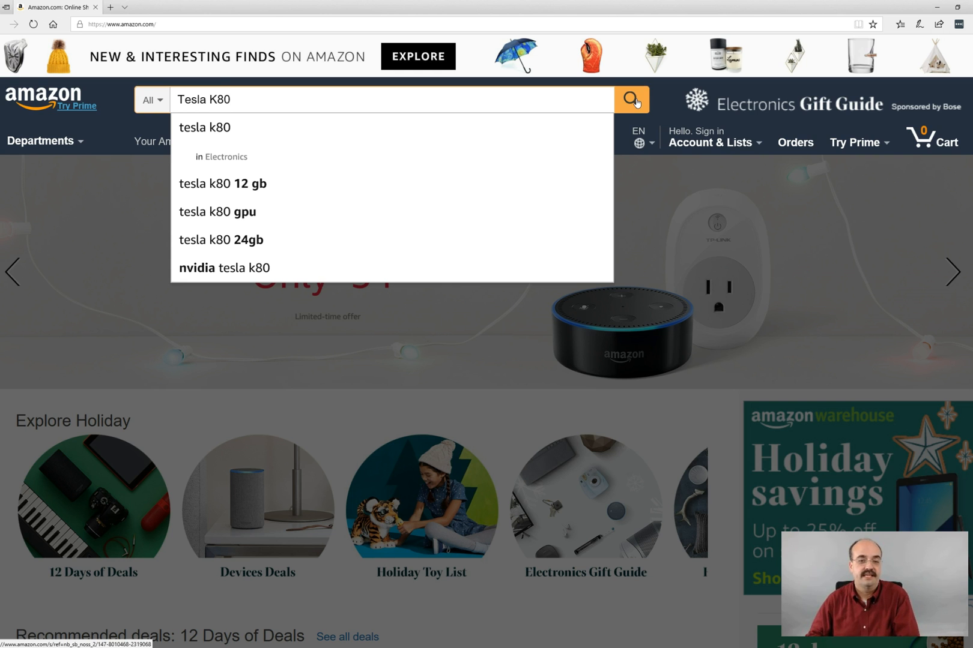
{"action": "left_click", "coordinate": [630, 99]}
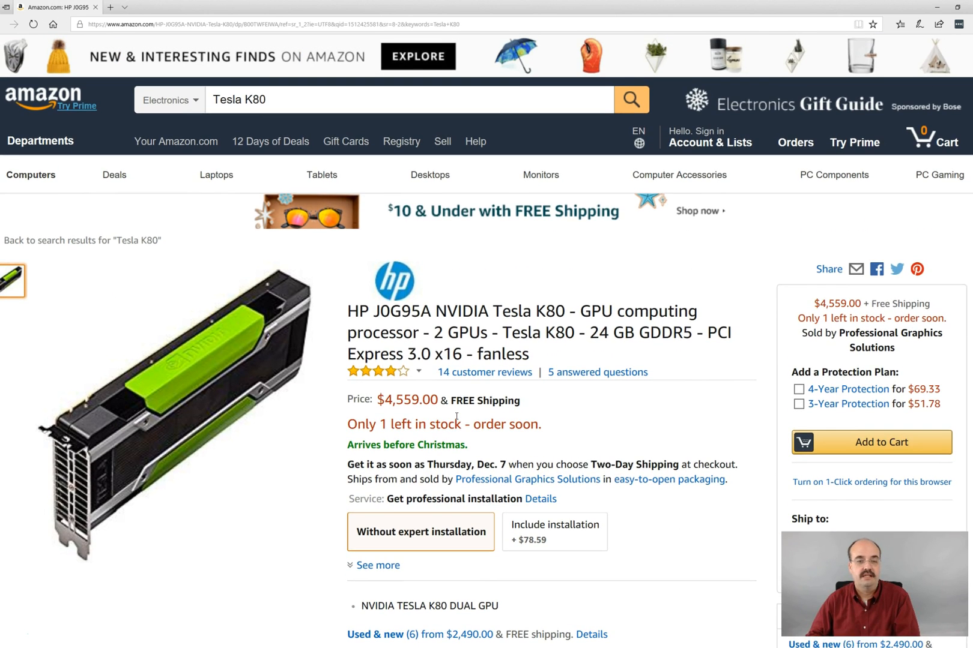
{"action": "scroll", "scroll_direction": "down", "scroll_amount": 3}
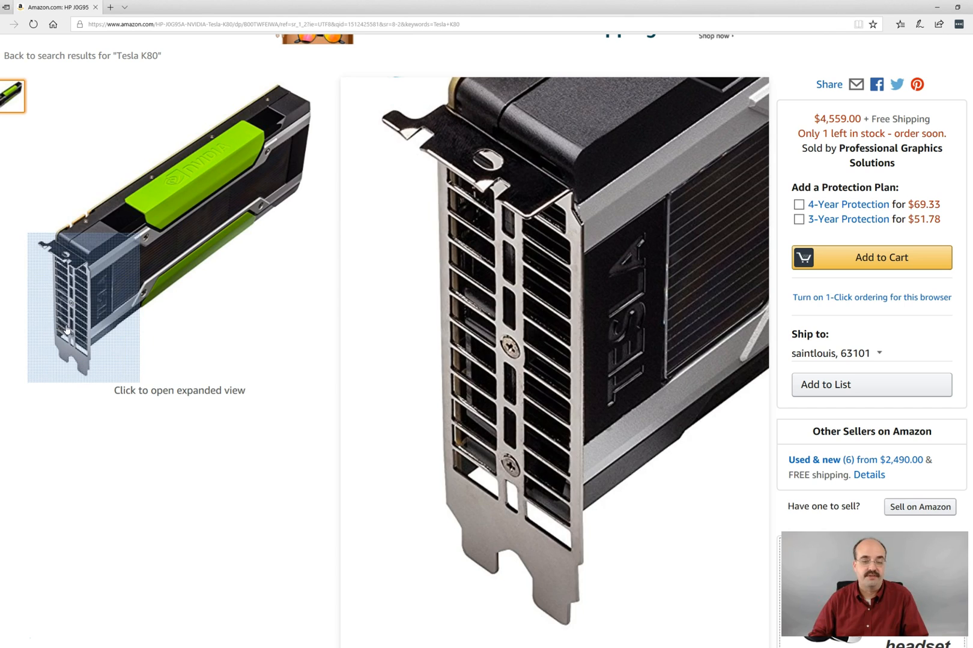
{"action": "mouse_move", "coordinate": [239, 180]}
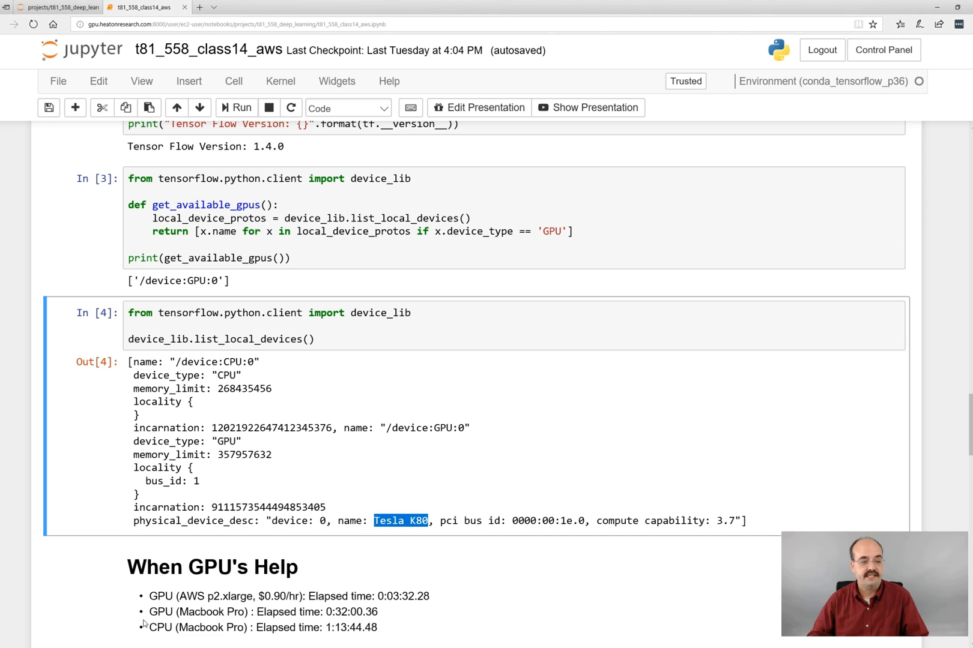
{"action": "mouse_move", "coordinate": [348, 449]}
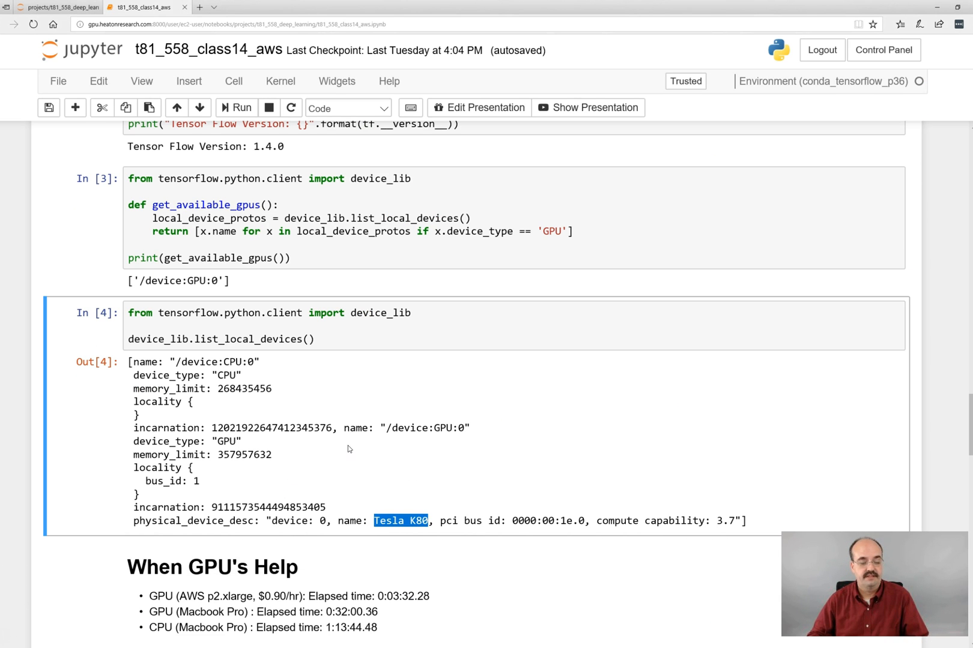
{"action": "scroll", "scroll_direction": "down", "scroll_amount": 3}
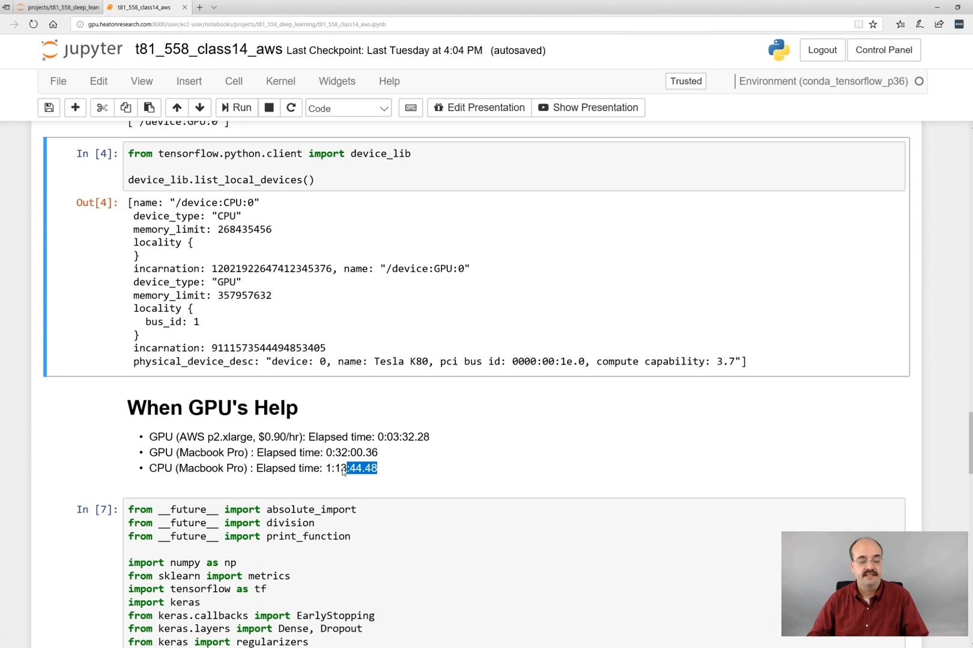
{"action": "left_click_drag", "start_coordinate": [345, 468], "coordinate": [149, 437]}
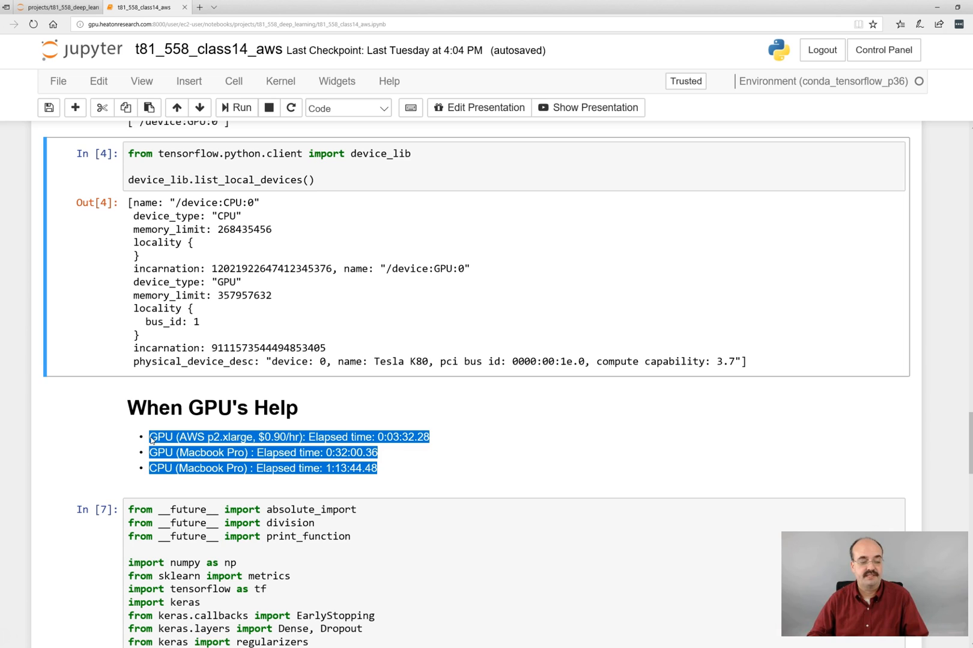
{"action": "left_click", "coordinate": [502, 452]}
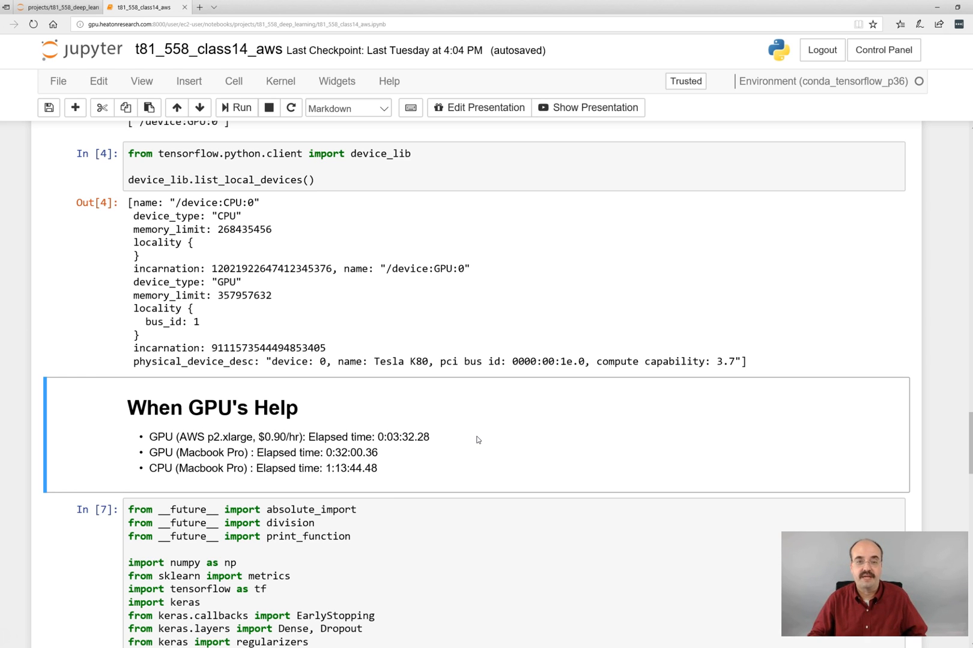
{"action": "mouse_move", "coordinate": [498, 495]}
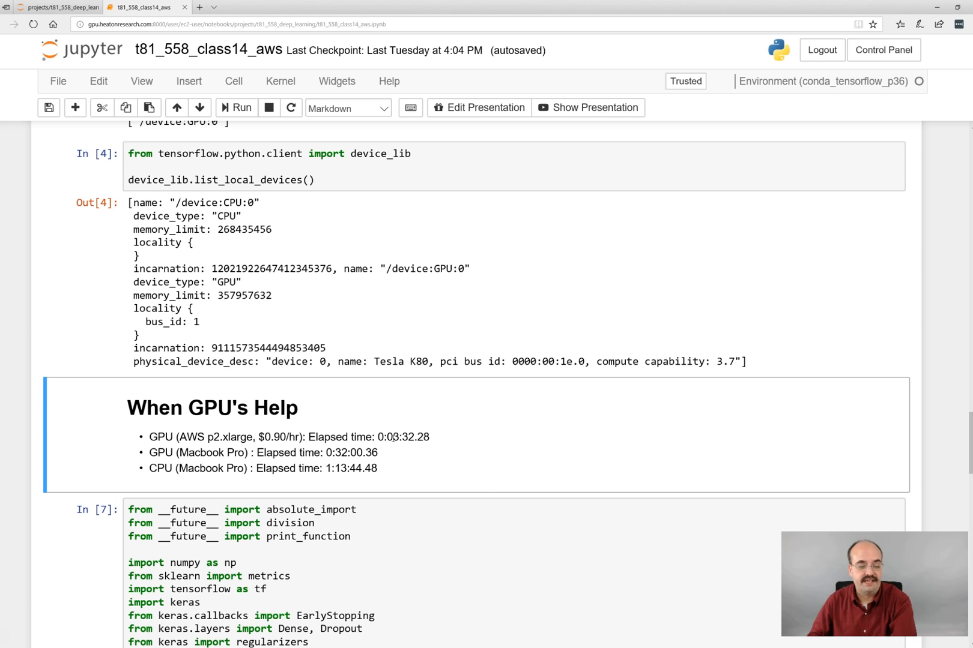
{"action": "double_click", "coordinate": [397, 437]}
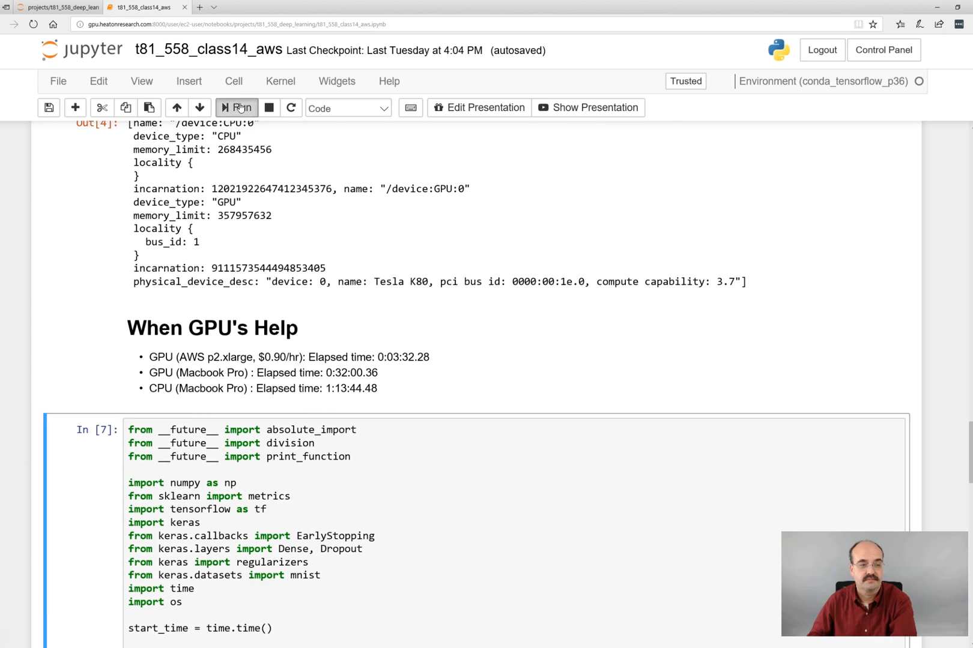
Step: Start the MNIST CNN training cell on the GPU notebook and follow epoch 1 output
{"action": "left_click", "coordinate": [237, 107]}
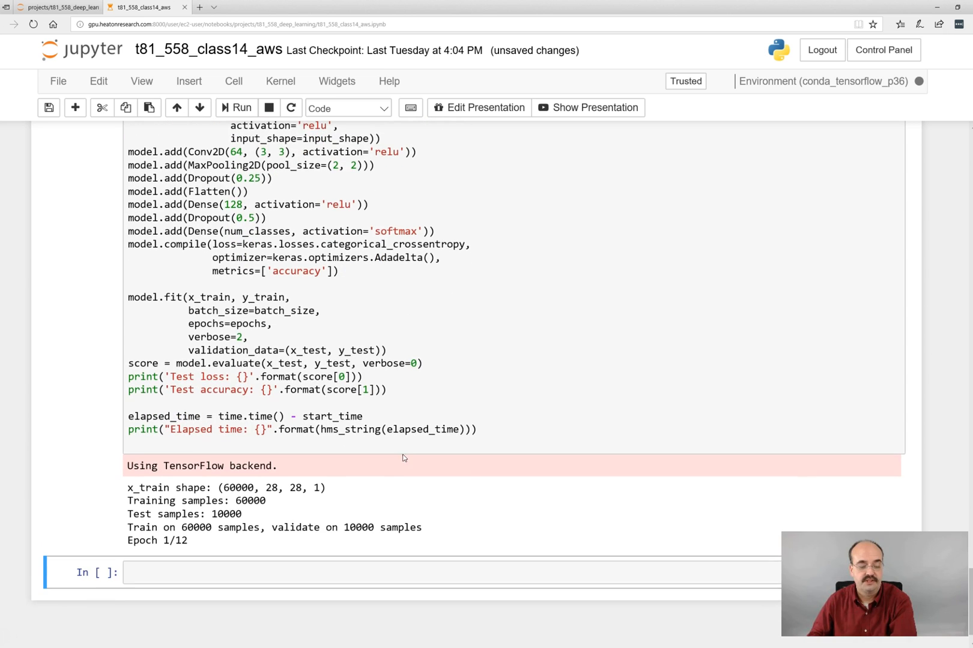
{"action": "scroll", "scroll_direction": "down", "scroll_amount": 3}
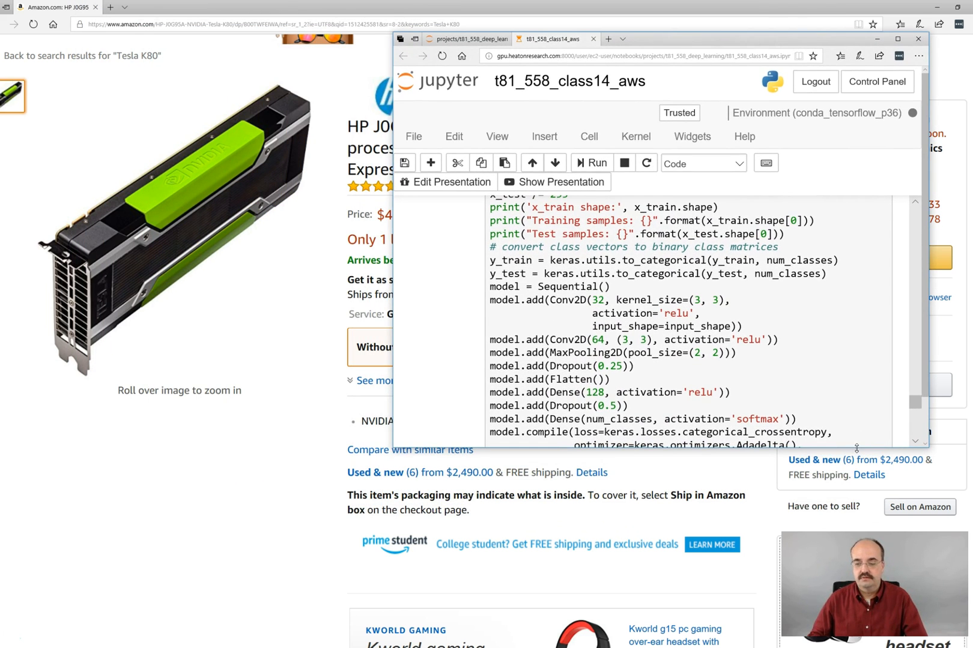
{"action": "scroll", "scroll_direction": "down", "scroll_amount": 3}
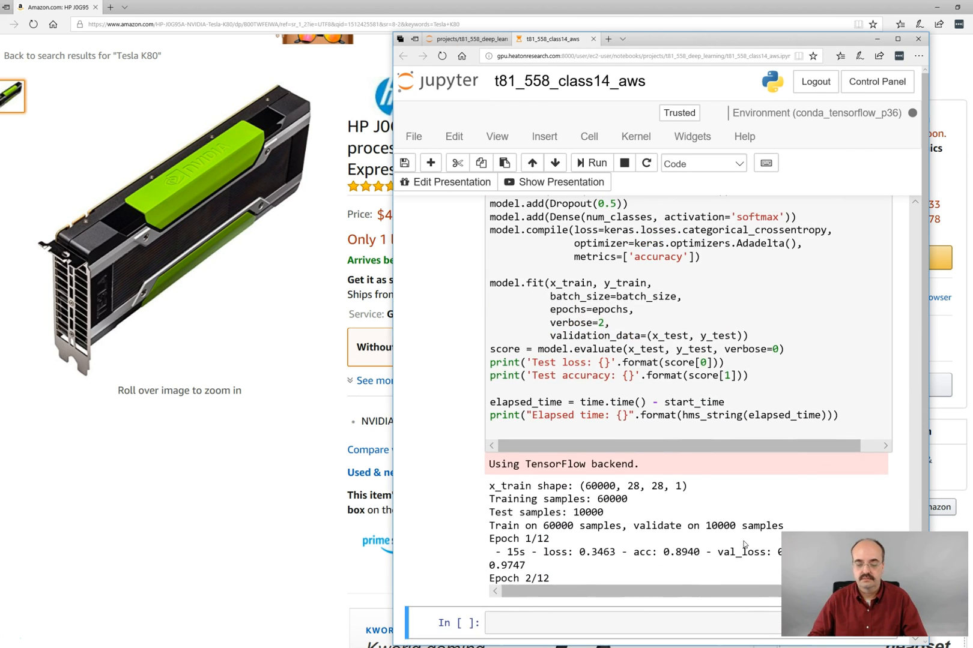
{"action": "mouse_move", "coordinate": [474, 606]}
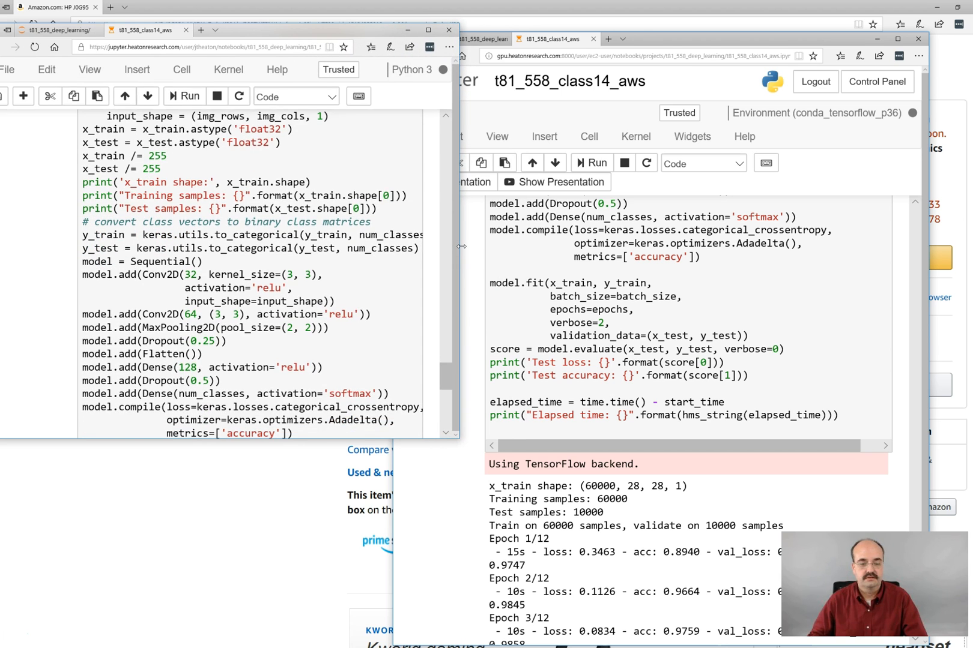
Step: Scroll both notebook outputs to compare GPU epochs (~10s) against the CPU's 201s epoch
{"action": "scroll", "scroll_direction": "down", "scroll_amount": 3}
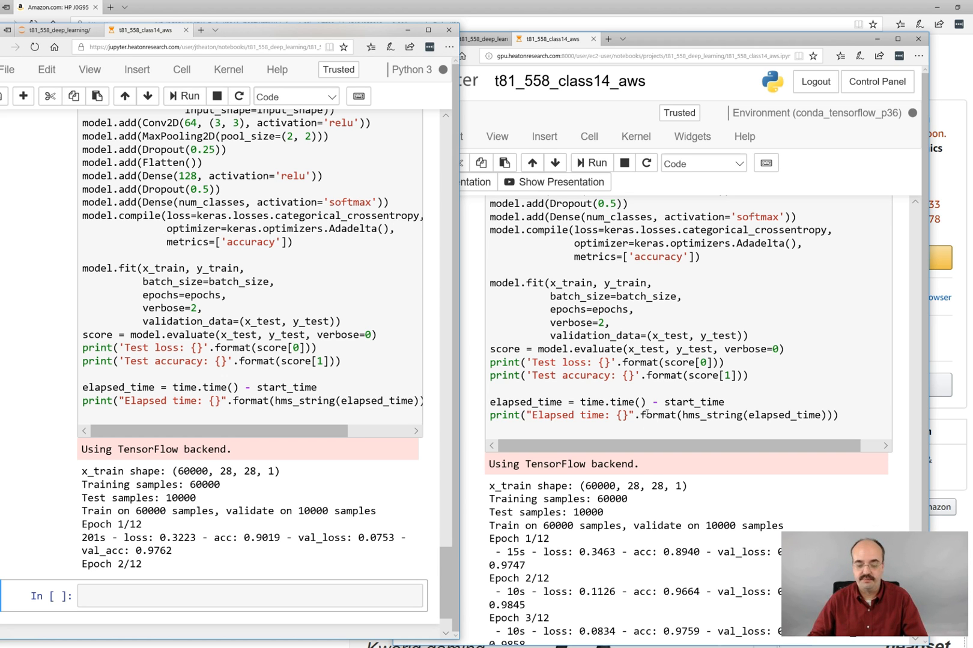
{"action": "scroll", "scroll_direction": "down", "scroll_amount": 3}
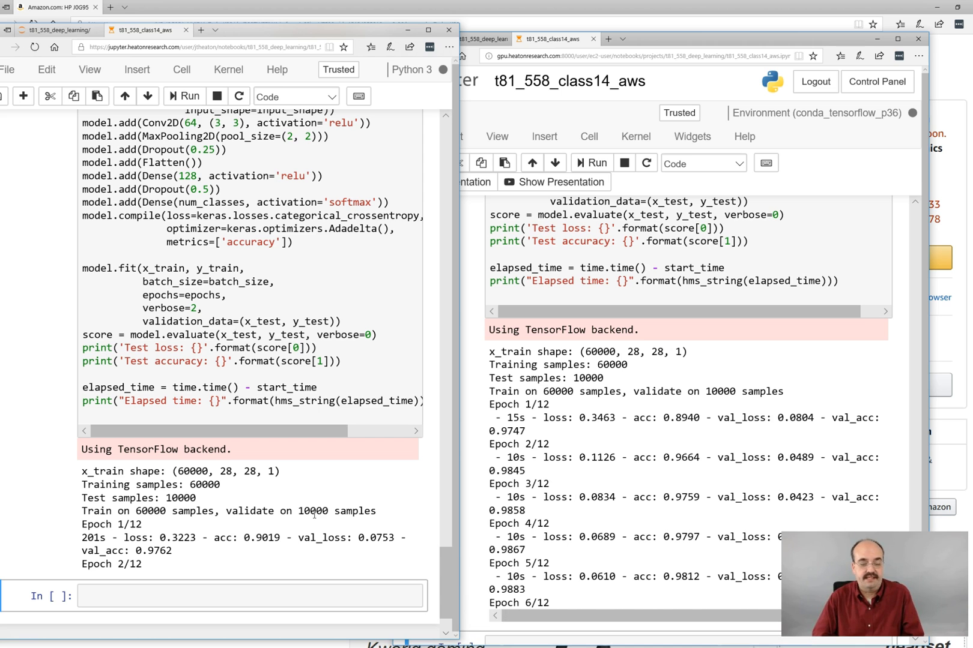
{"action": "scroll", "scroll_direction": "down", "scroll_amount": 3}
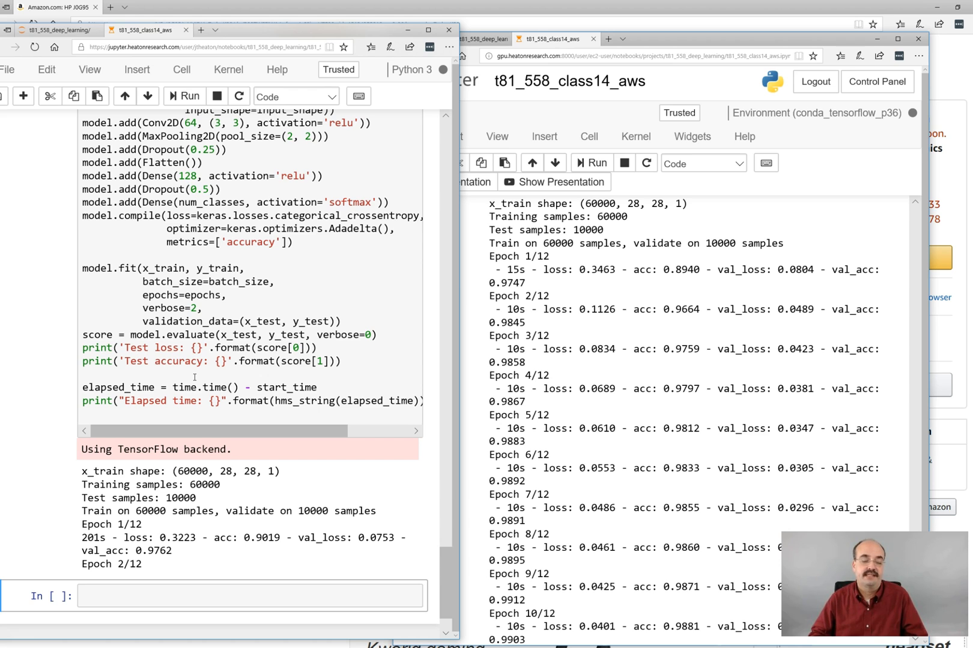
{"action": "mouse_move", "coordinate": [583, 327]}
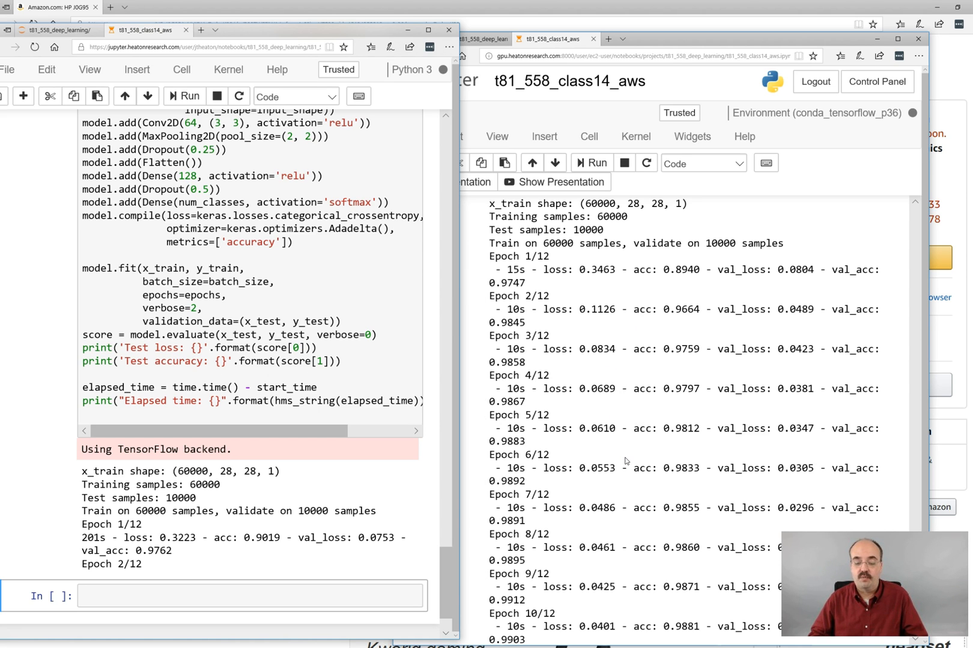
{"action": "scroll", "scroll_direction": "down", "scroll_amount": 3}
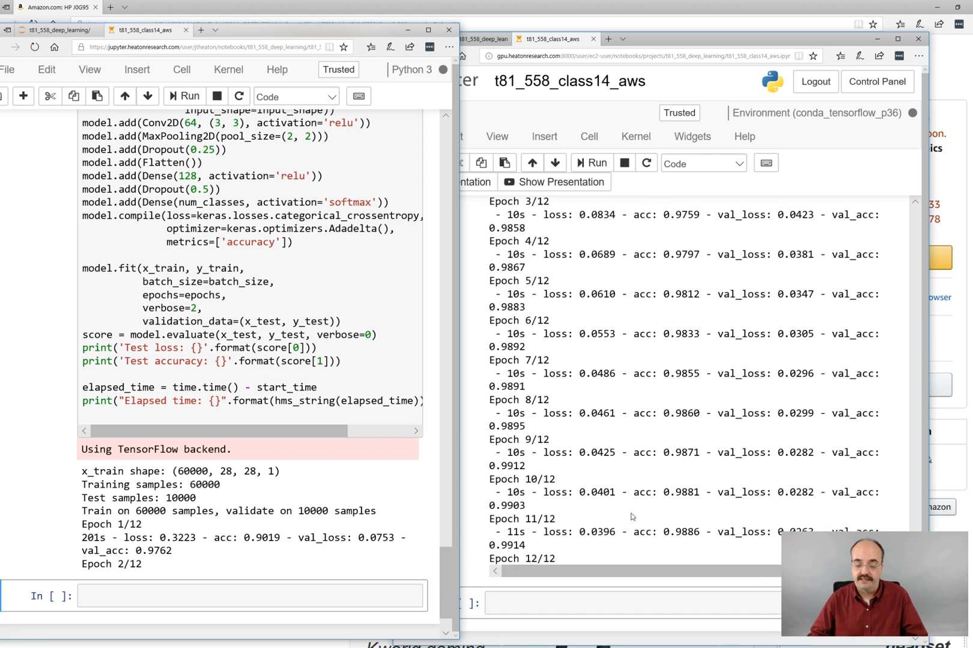
{"action": "mouse_move", "coordinate": [577, 555]}
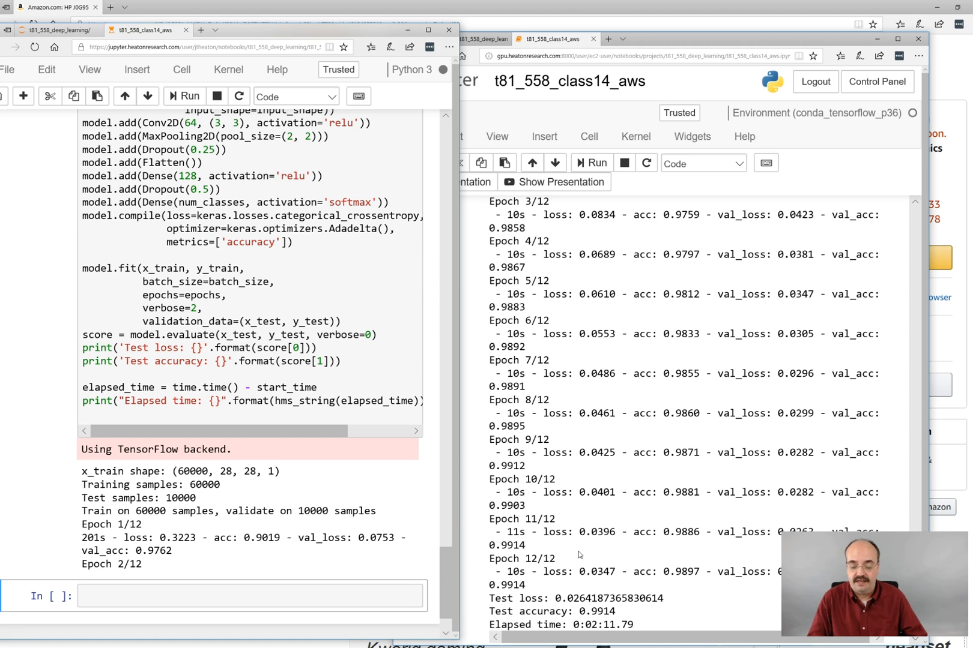
{"action": "mouse_move", "coordinate": [586, 571]}
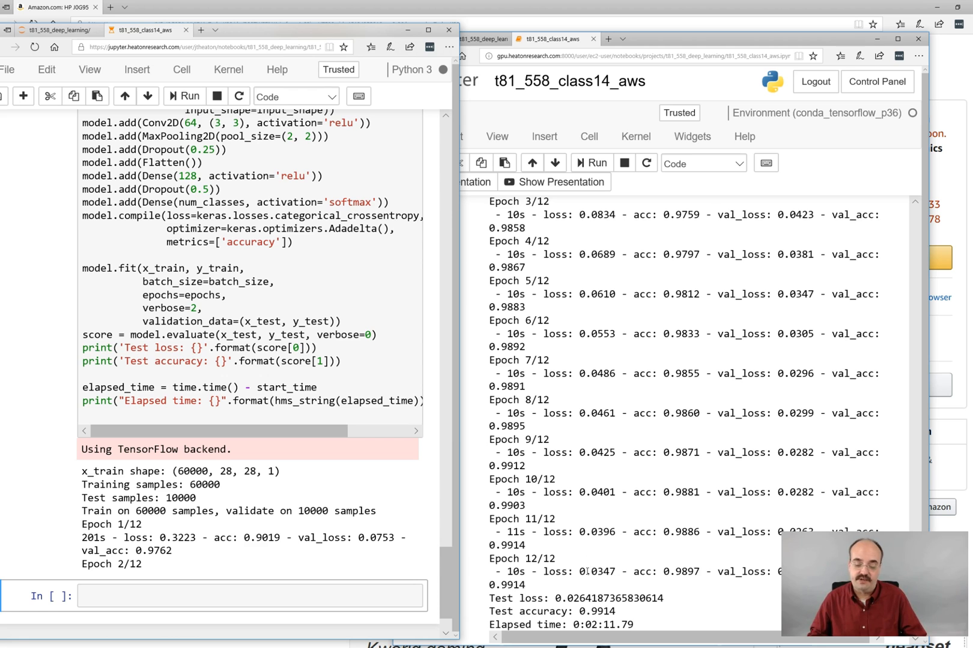
{"action": "mouse_move", "coordinate": [206, 562]}
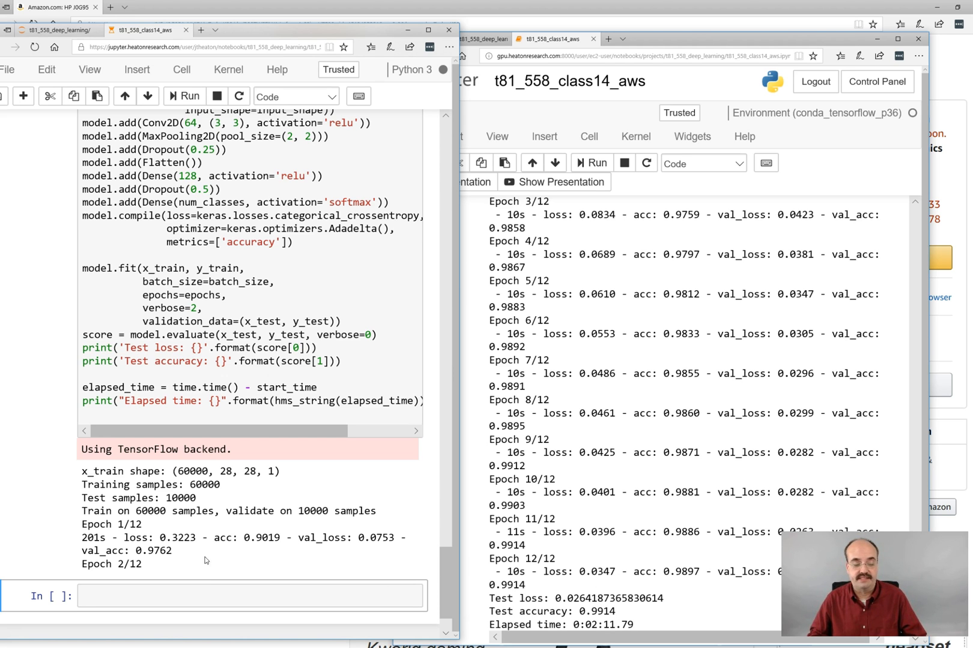